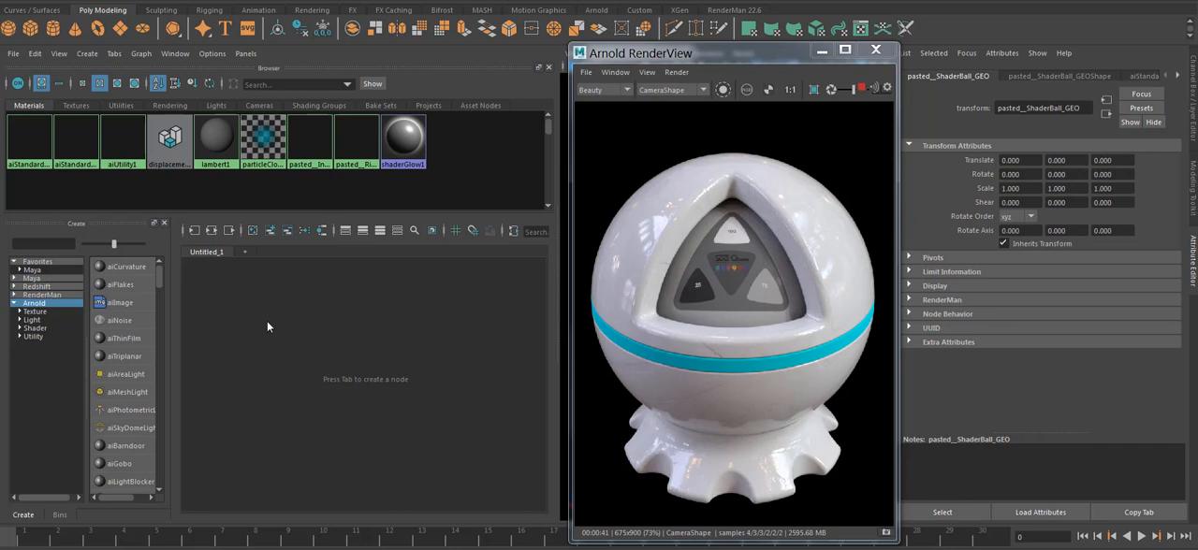
pyautogui.moveTo(137, 392)
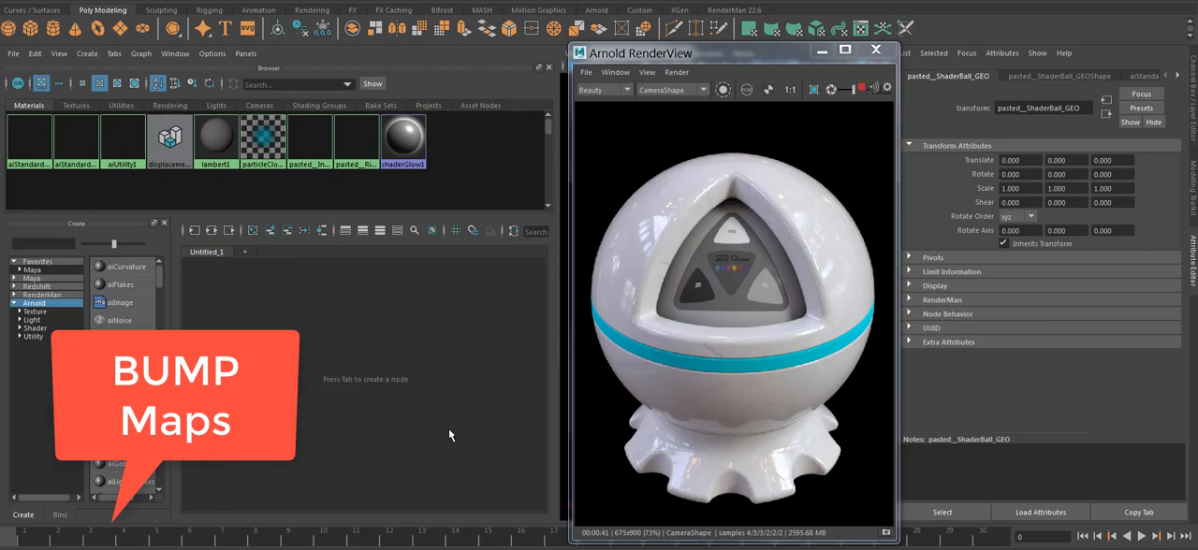
# - Select the aiStandardSurface2 material to bring it into the Hypershade work area
pyautogui.click(76, 137)
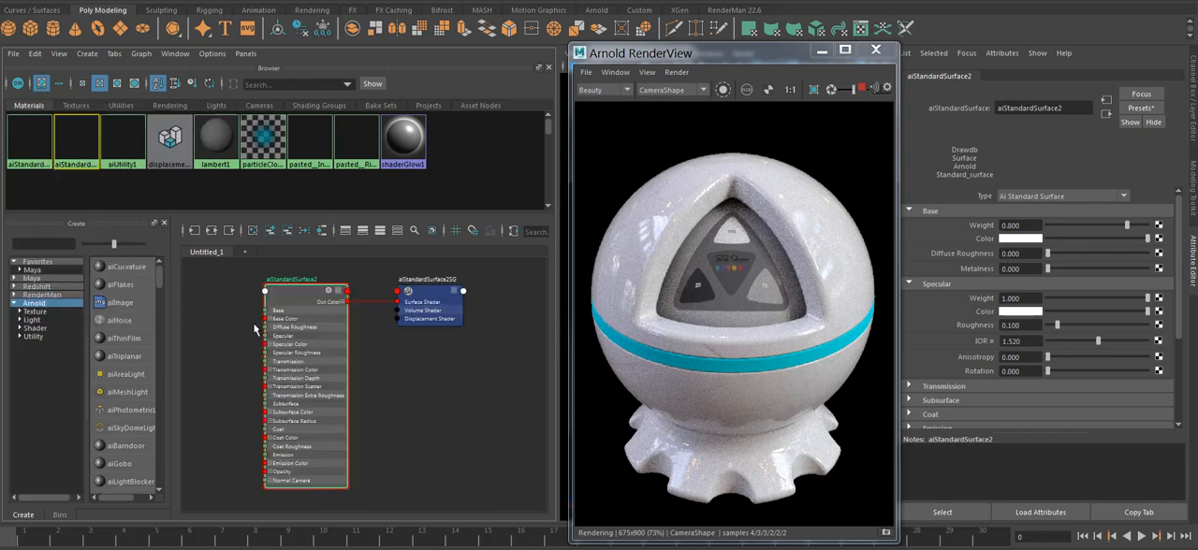
pyautogui.moveTo(293, 299)
pyautogui.write('file')
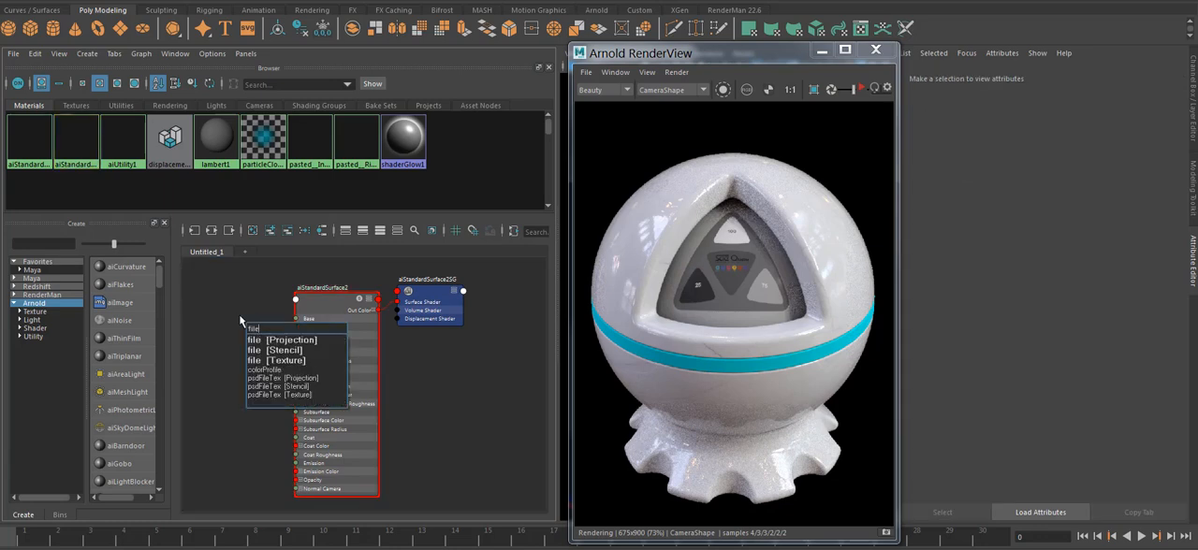
# - Create a file texture node loading wood_Parquet_BW_02.png from sourceimages
pyautogui.click(253, 329)
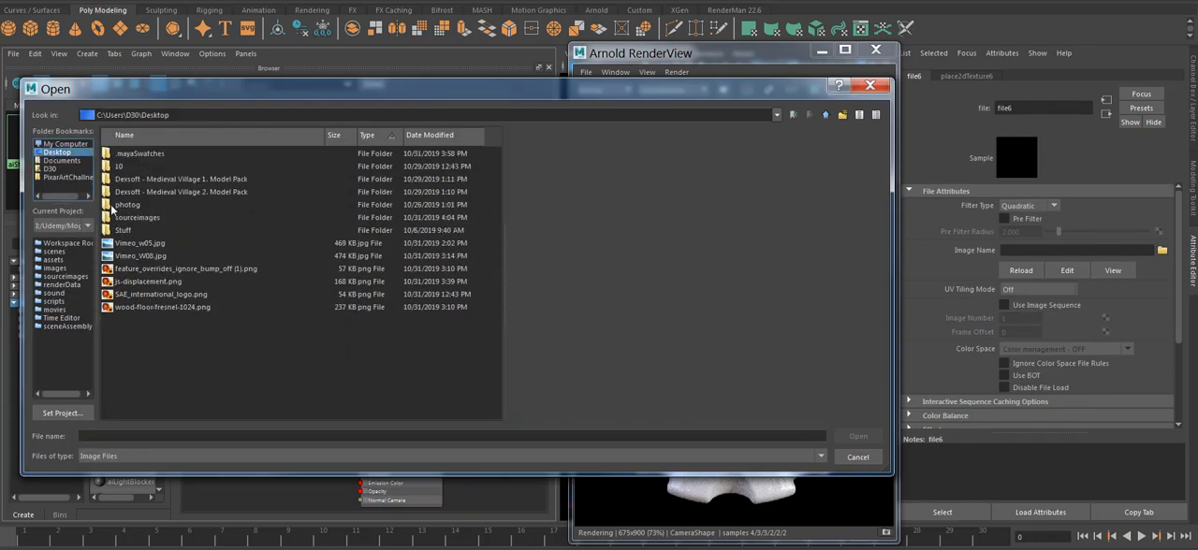
pyautogui.doubleClick(137, 217)
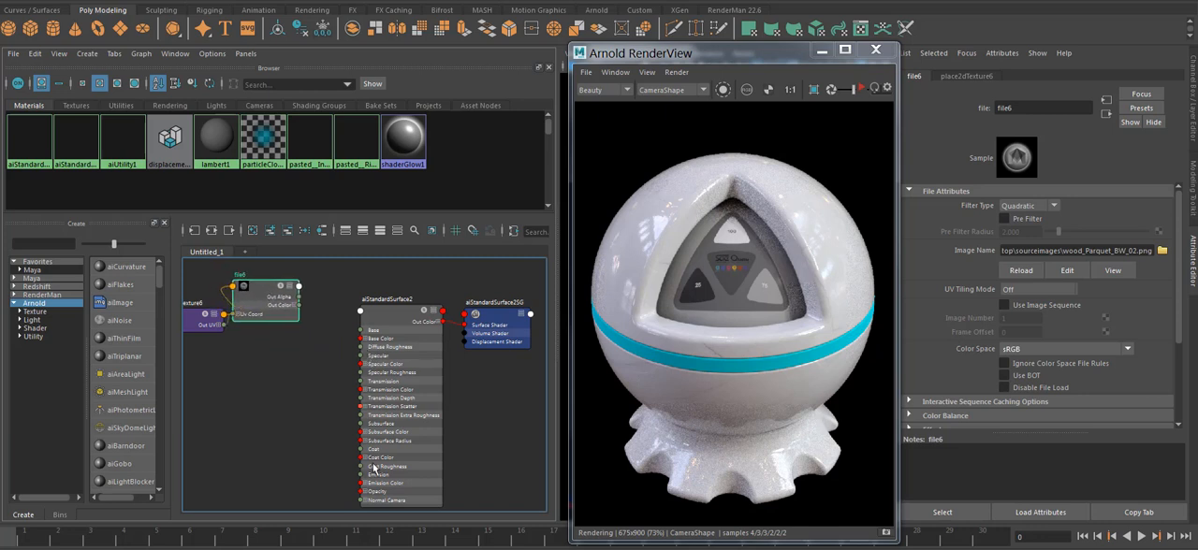
# - Expand aiStandardSurface2's Geometry settings to locate the Bump Mapping input
pyautogui.click(388, 295)
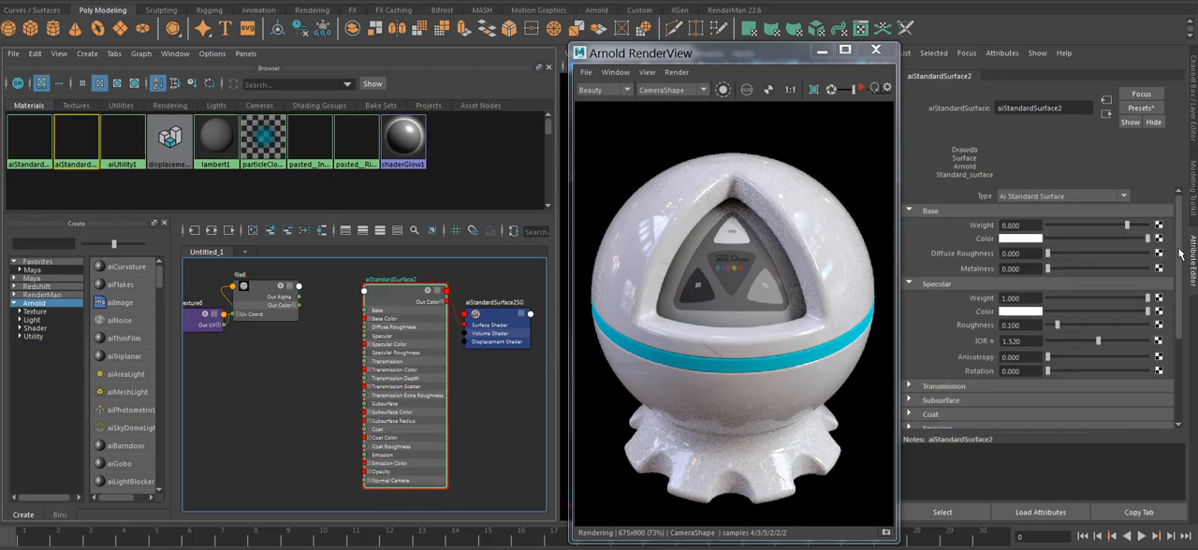
pyautogui.scroll(-3)
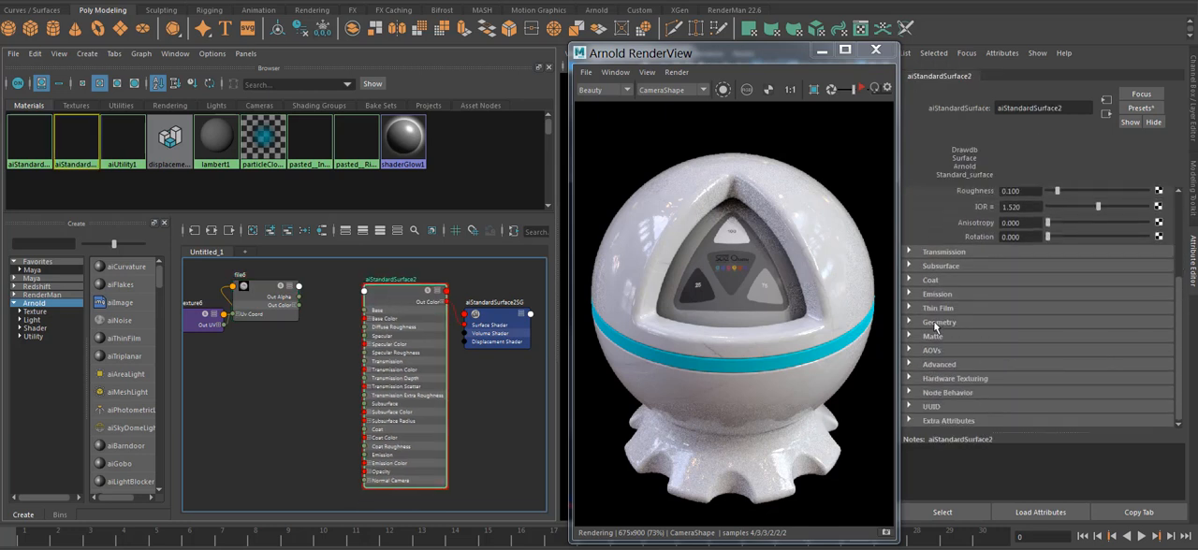
pyautogui.click(939, 322)
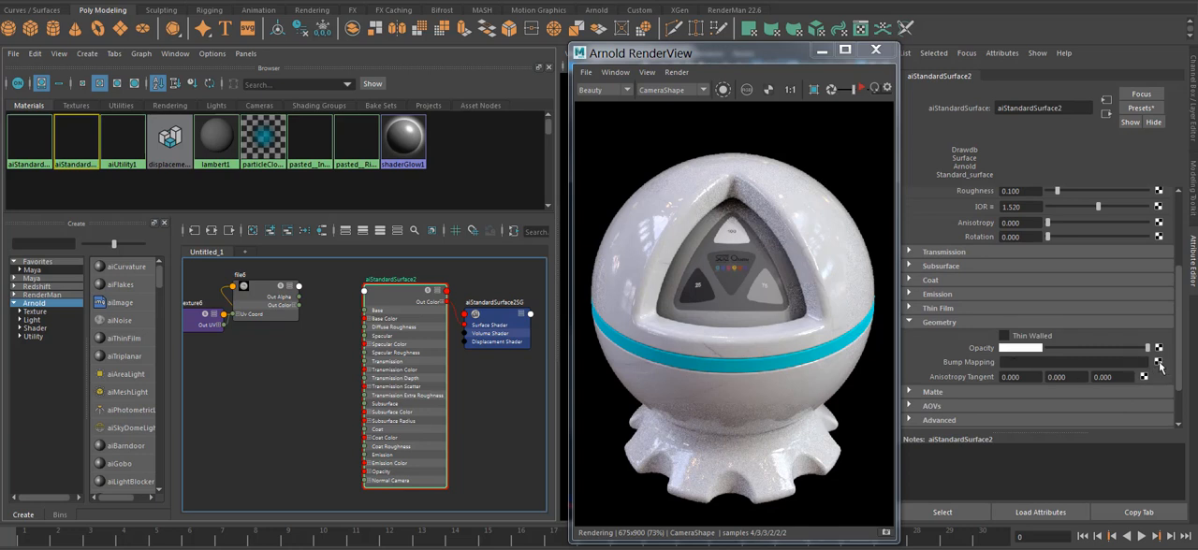
pyautogui.click(309, 399)
pyautogui.write('bump')
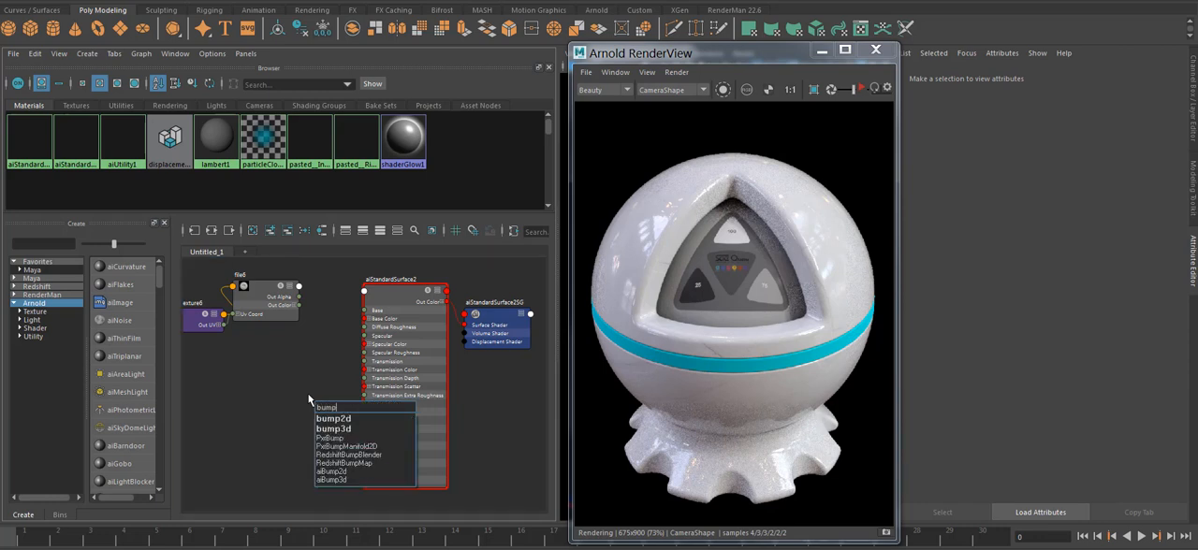
# - Create a bump2d node feeding file6's alpha into the shader's Normal Camera
pyautogui.click(333, 418)
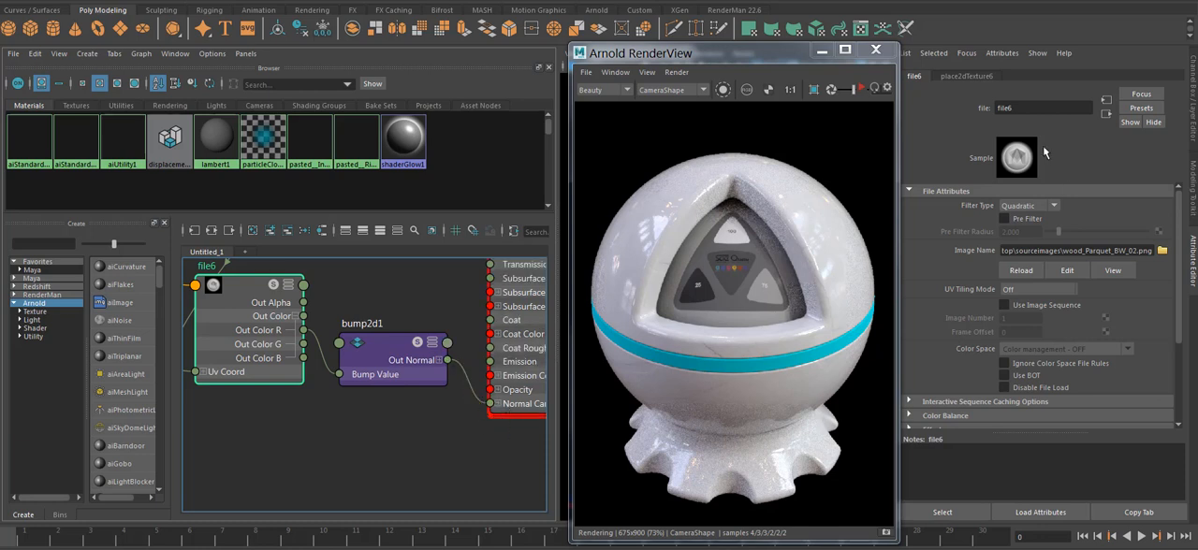
pyautogui.click(965, 76)
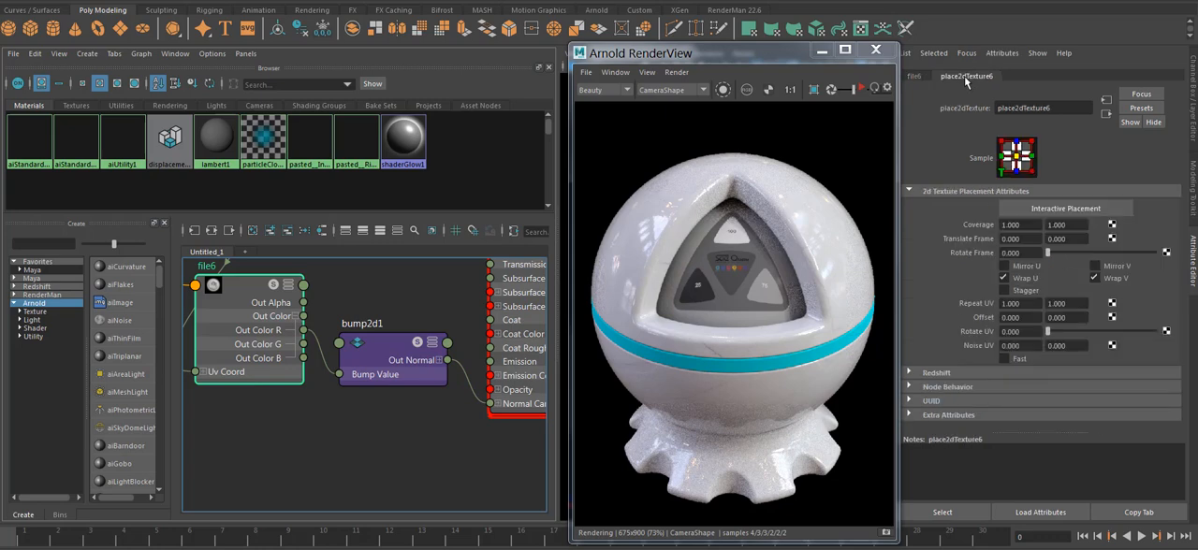
pyautogui.click(459, 458)
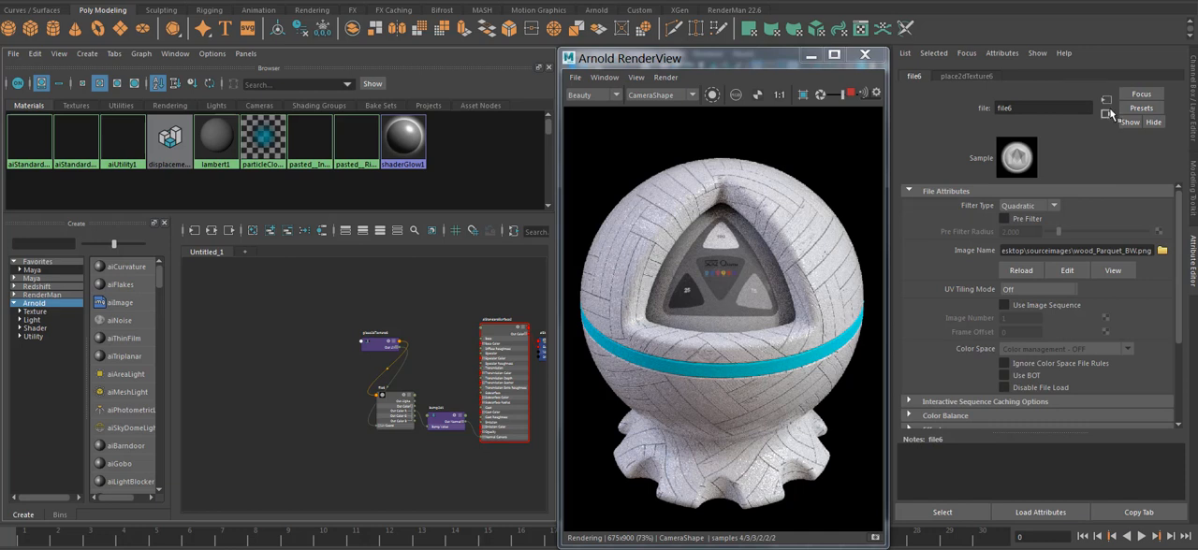
# - Set bump2d1's Bump Depth to 5 in the Attribute Editor
pyautogui.click(445, 416)
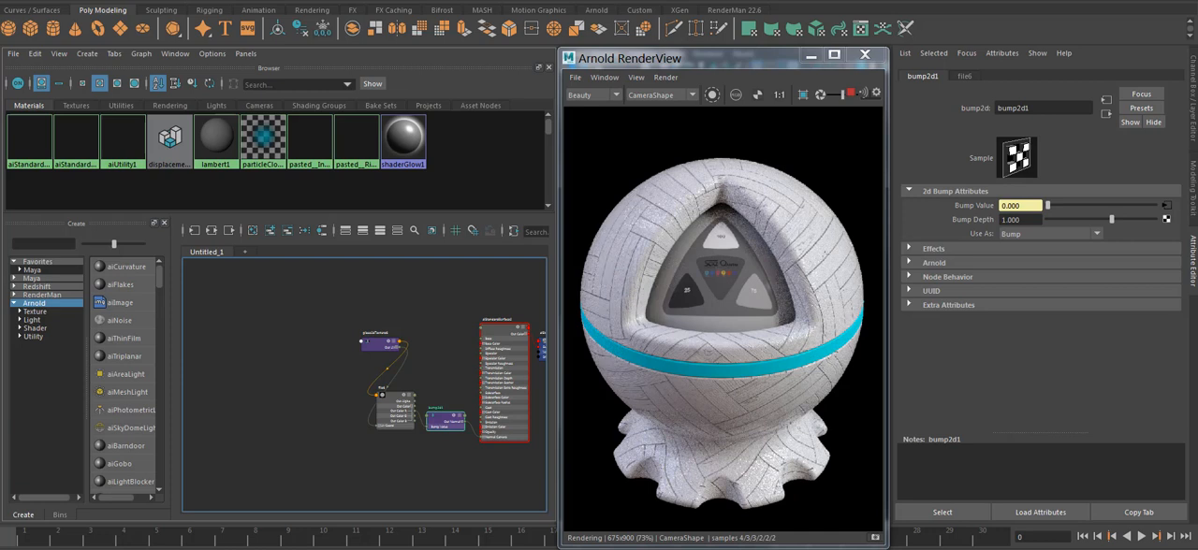
pyautogui.tripleClick(1019, 219)
pyautogui.write('5')
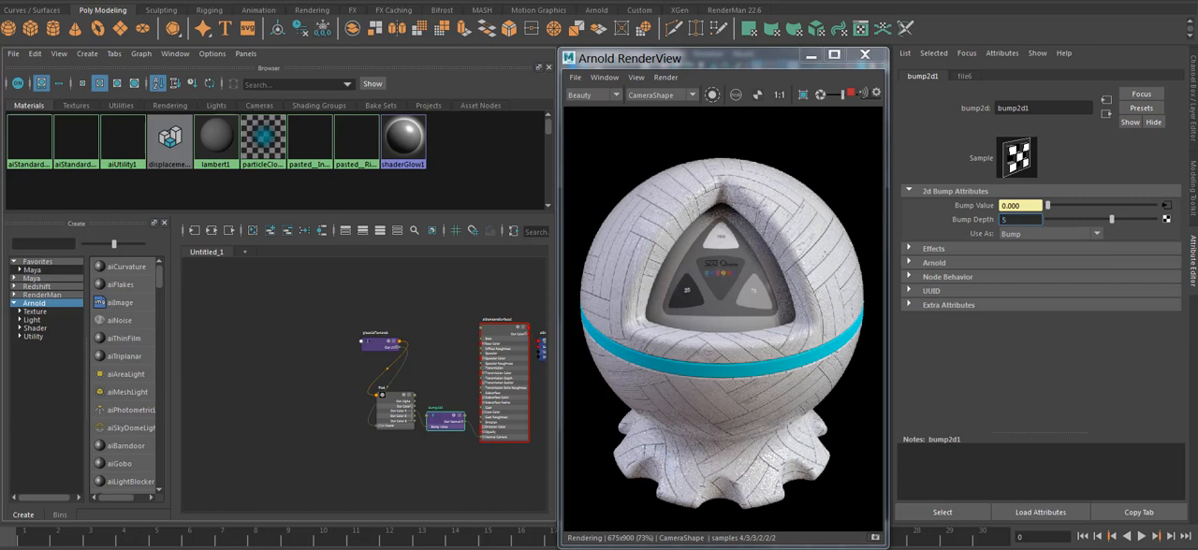
pyautogui.tripleClick(1020, 219)
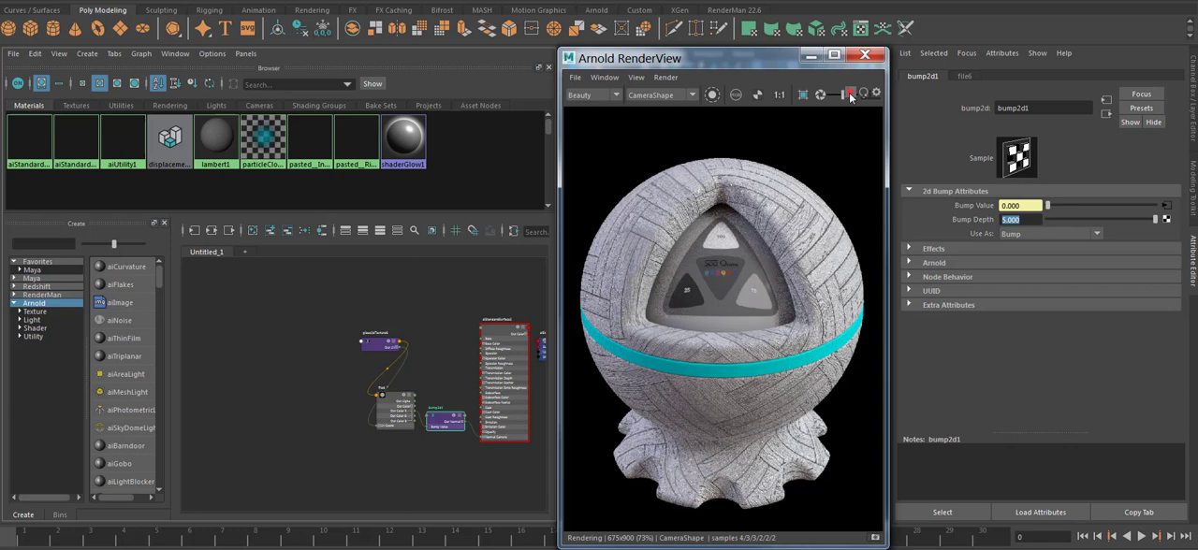
# - Select the file6 texture node to show its File Attributes
pyautogui.click(850, 94)
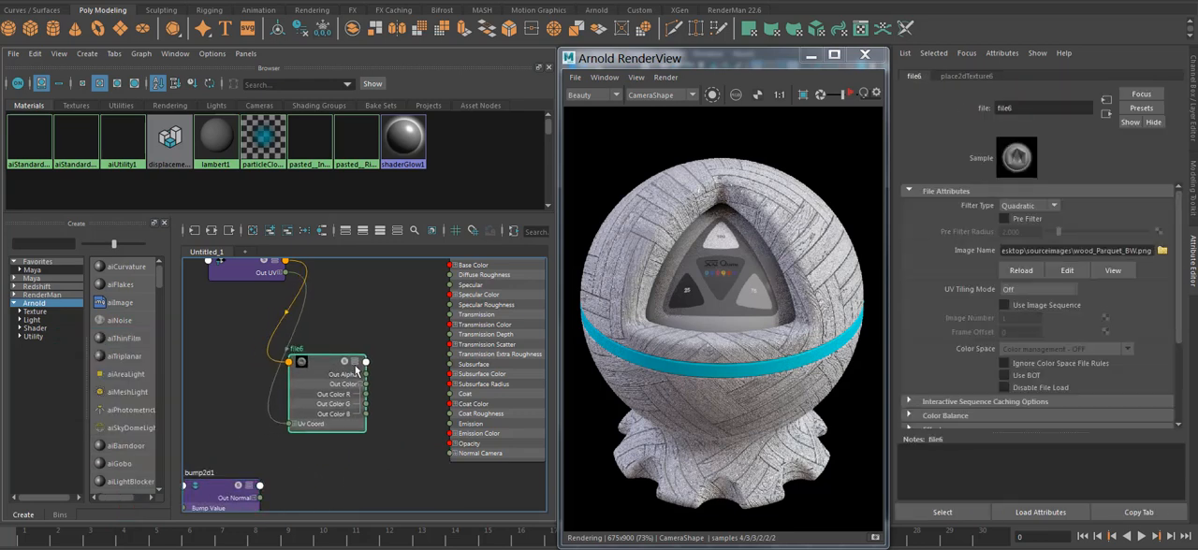
# - Load Normal_Fabric.png into the texture node, rename it NRML, and zoom in on it
pyautogui.click(1162, 250)
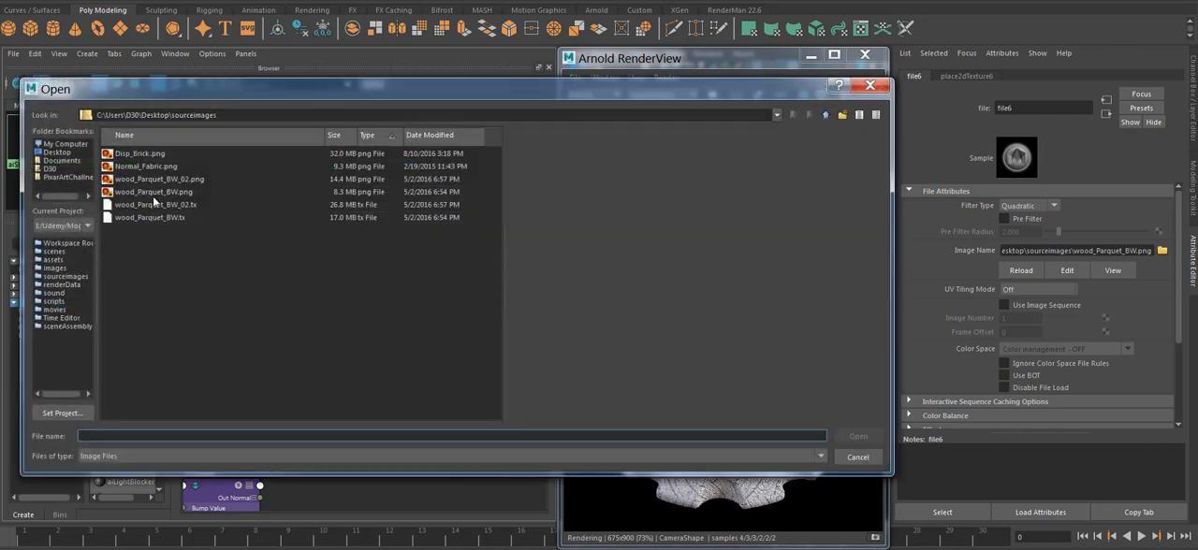
pyautogui.click(145, 166)
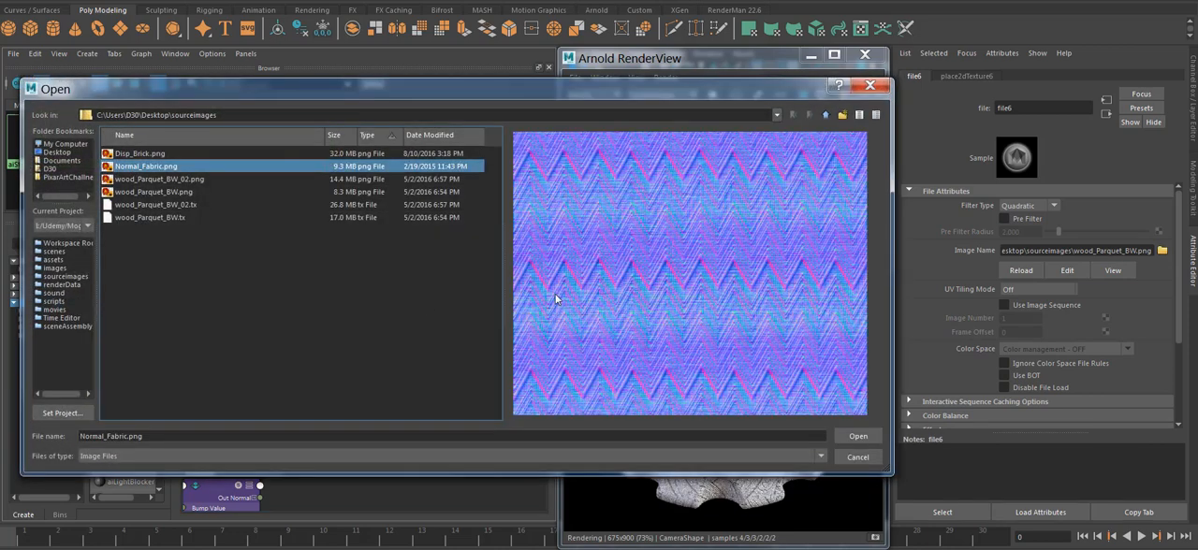
pyautogui.moveTo(729, 315)
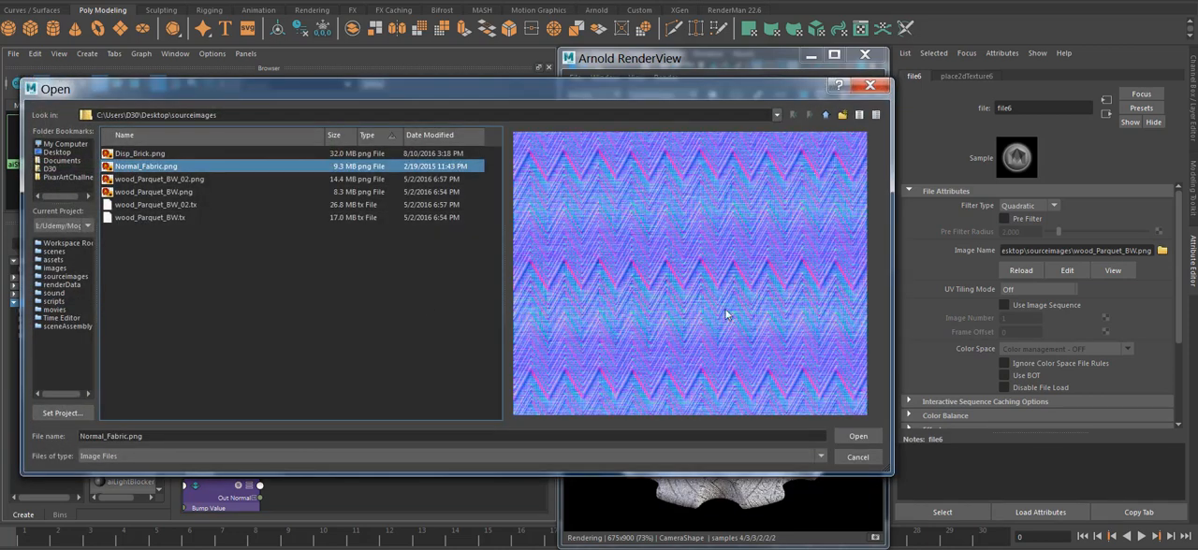
pyautogui.moveTo(712, 314)
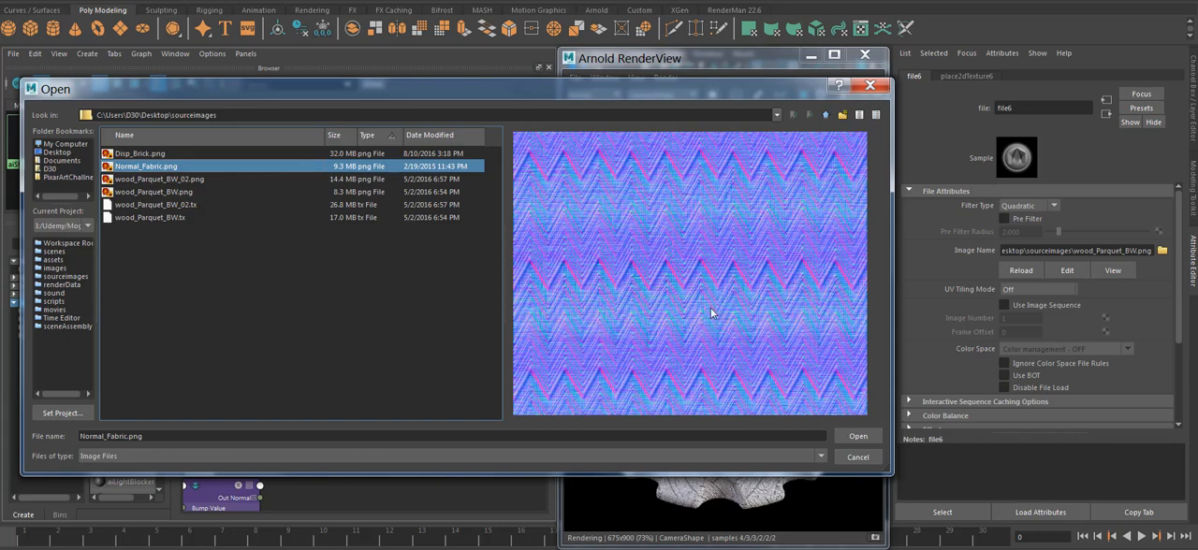
pyautogui.click(856, 435)
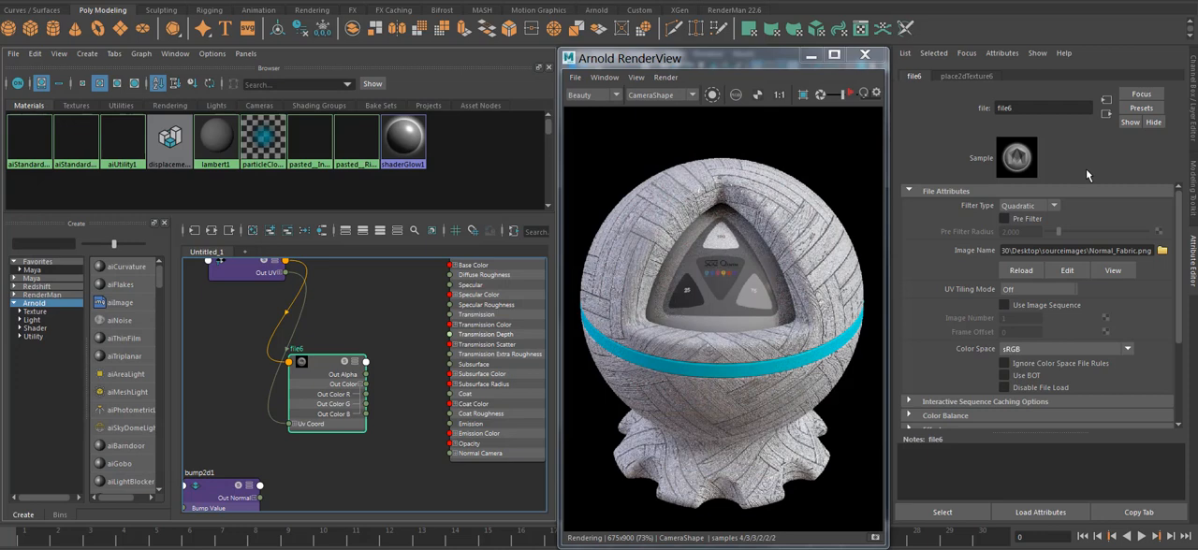
pyautogui.moveTo(1035, 124)
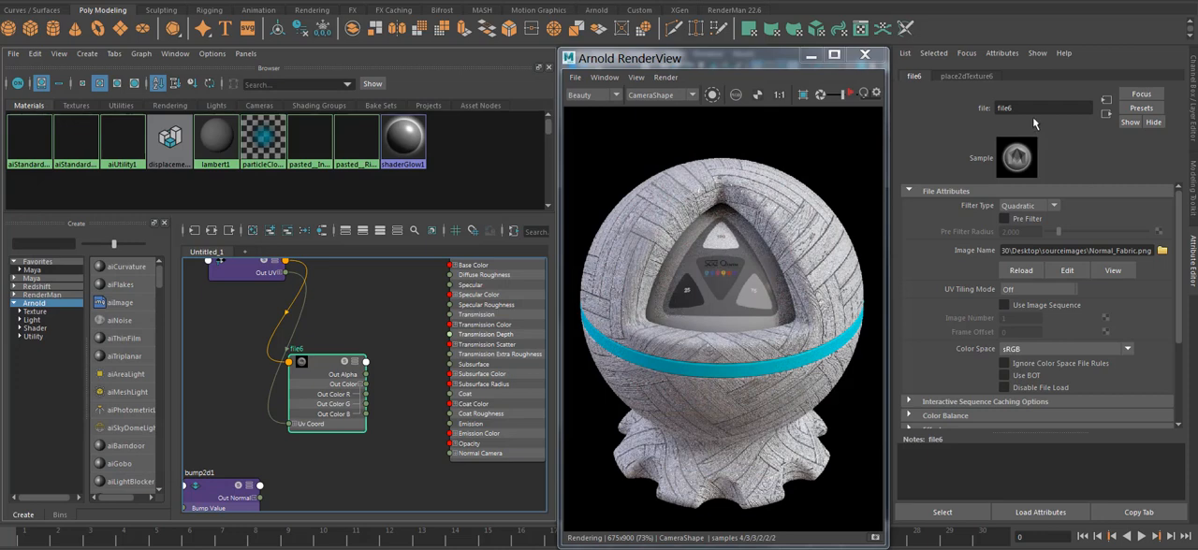
pyautogui.tripleClick(1043, 108)
pyautogui.write('NRML')
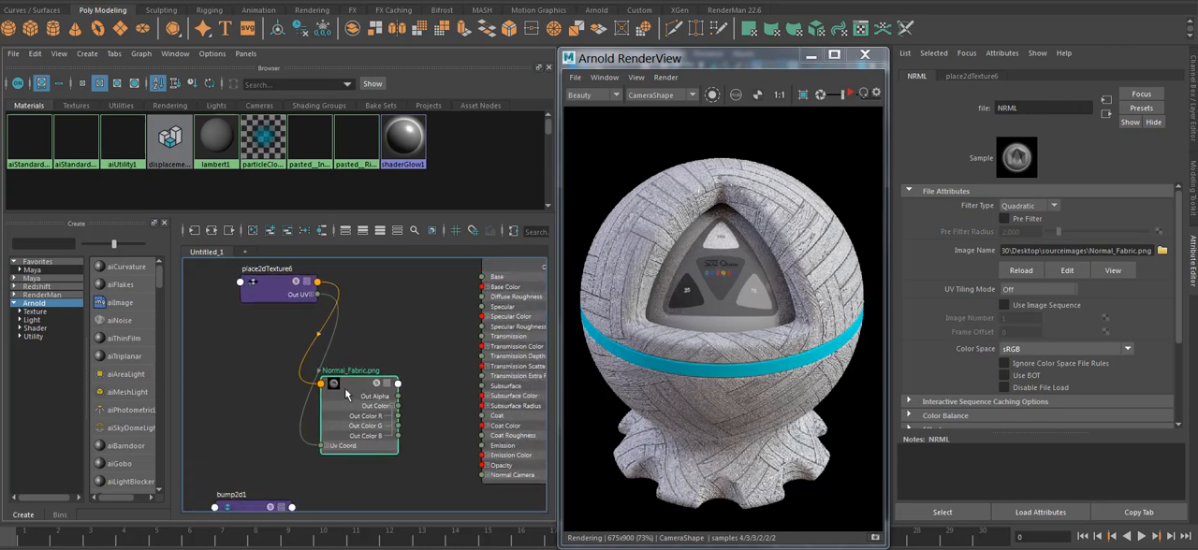
pyautogui.moveTo(359, 393); pyautogui.dragTo(302, 417)
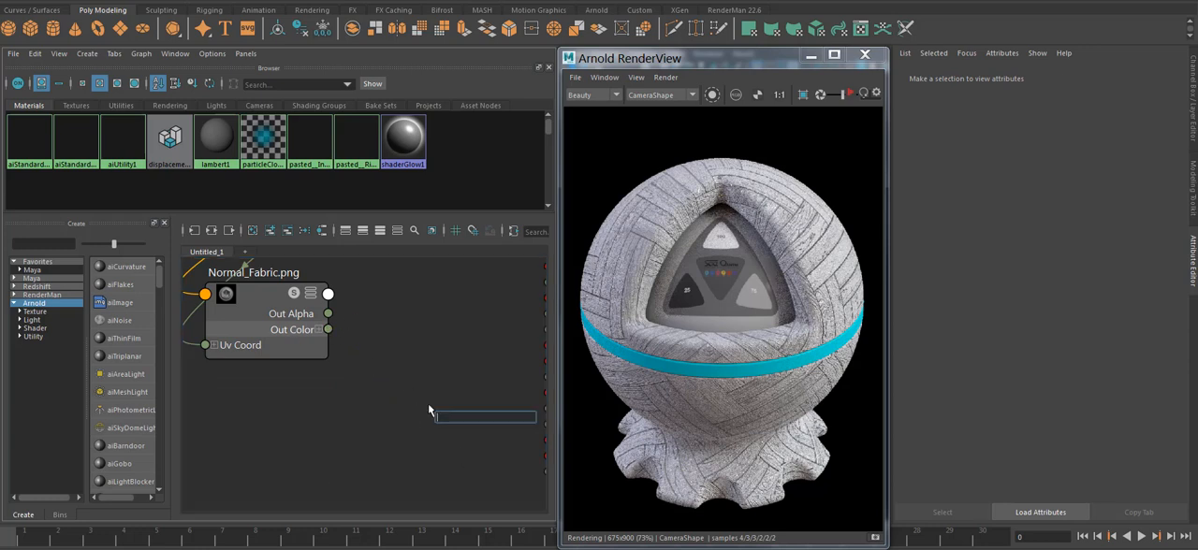
# - Create an aiNormalMap node and connect its output to the shader's Normal Camera
pyautogui.write('ainoi')
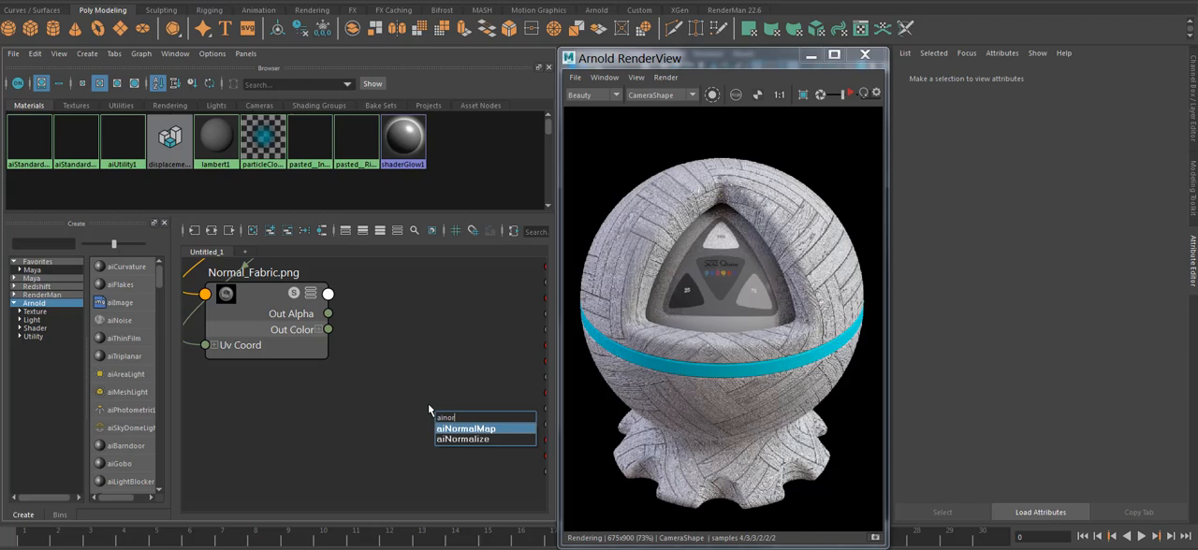
pyautogui.click(465, 427)
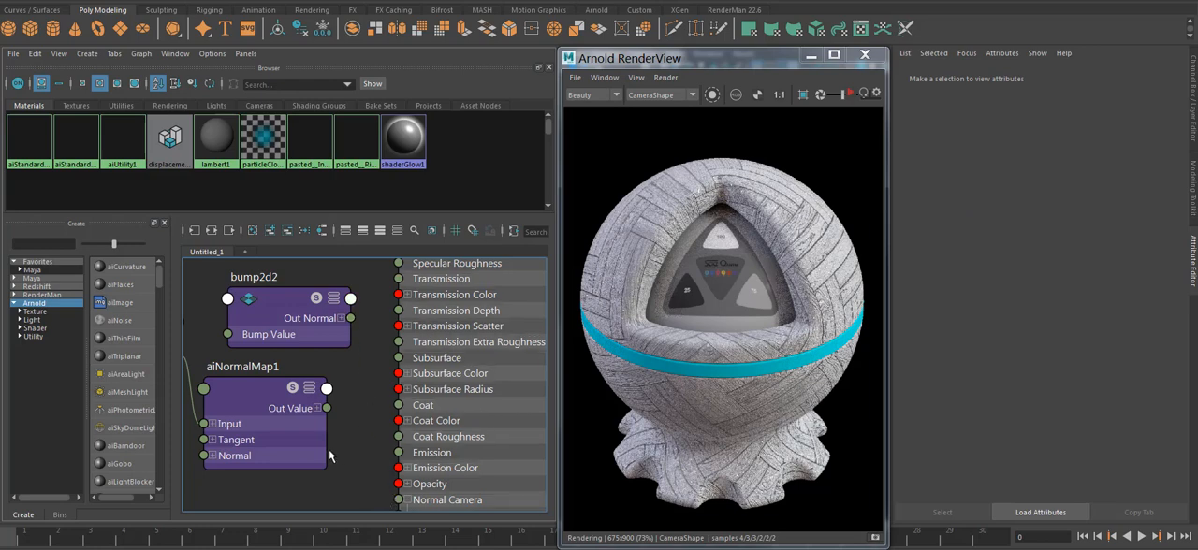
pyautogui.moveTo(326, 407); pyautogui.dragTo(398, 499)
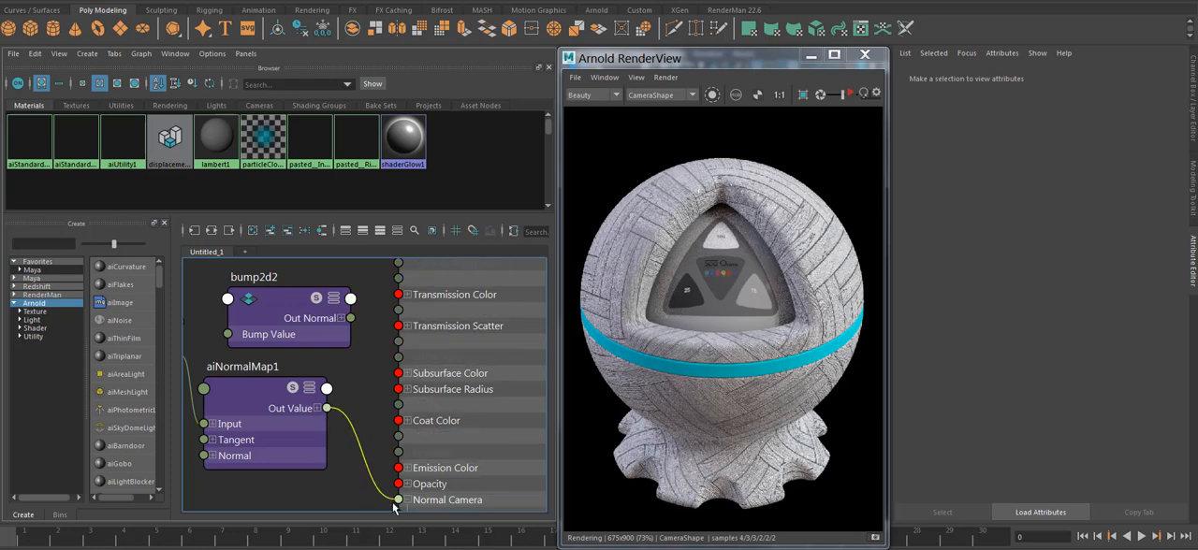
pyautogui.click(265, 421)
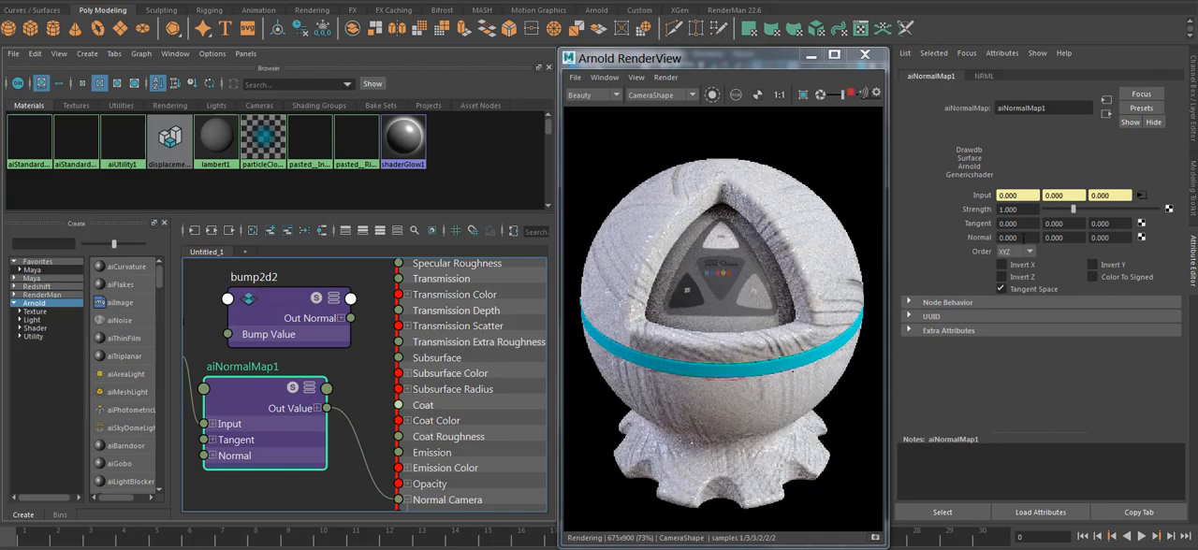
pyautogui.moveTo(777, 355)
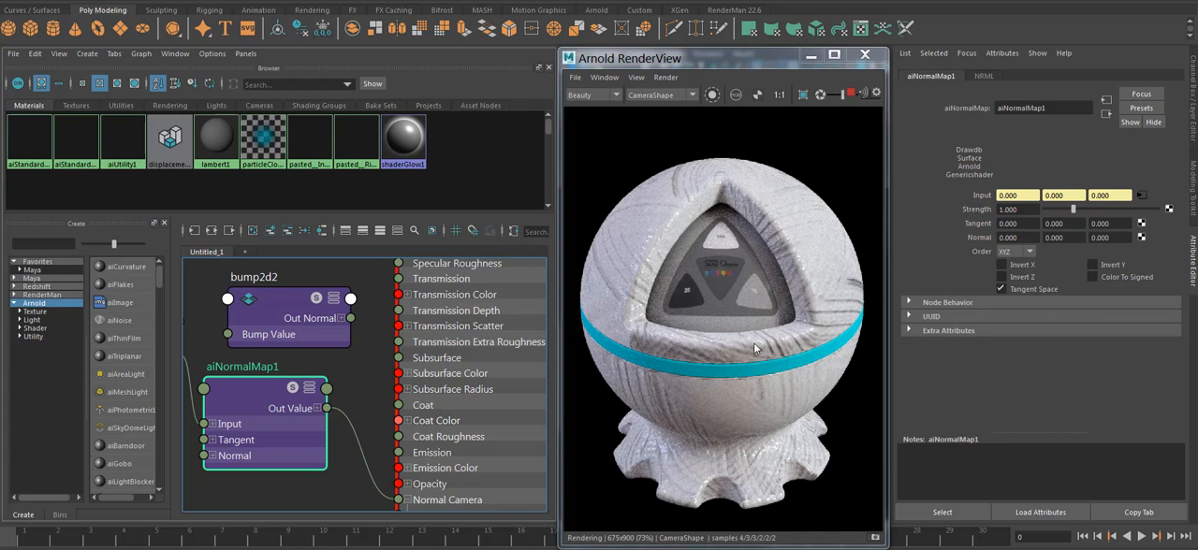
pyautogui.tripleClick(1017, 208)
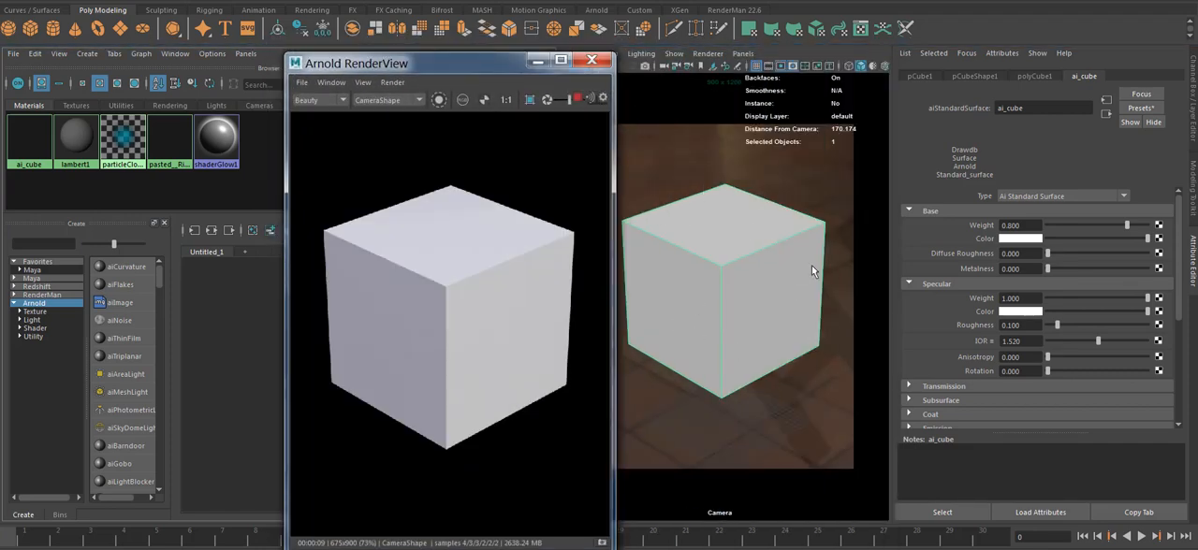
pyautogui.moveTo(778, 197)
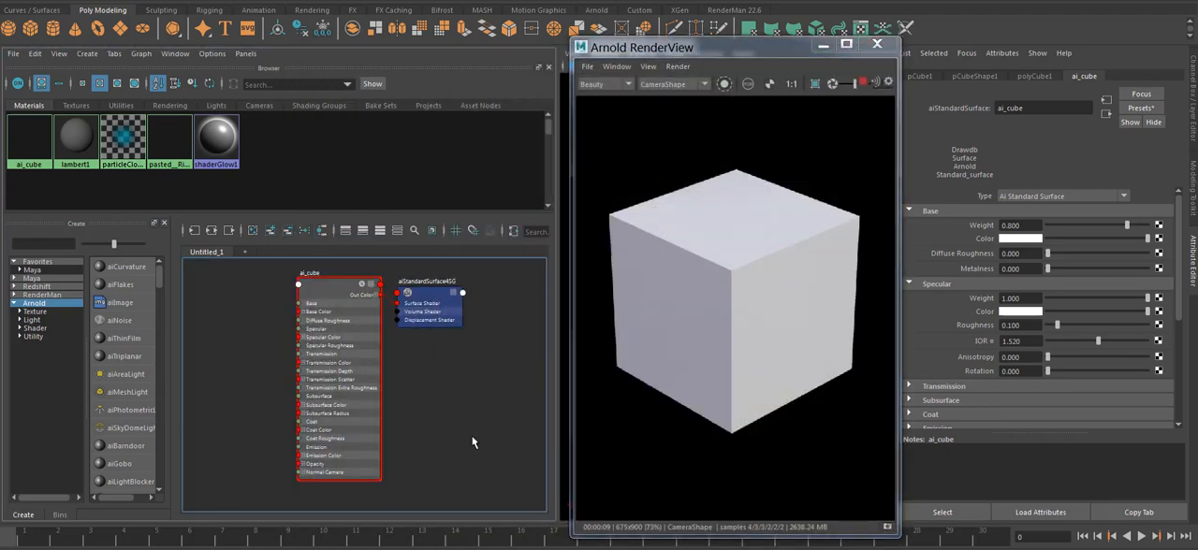
# - Create an aiUtility shader with lambert Shade Mode and Polygon Wireframe Color Mode
pyautogui.click(472, 443)
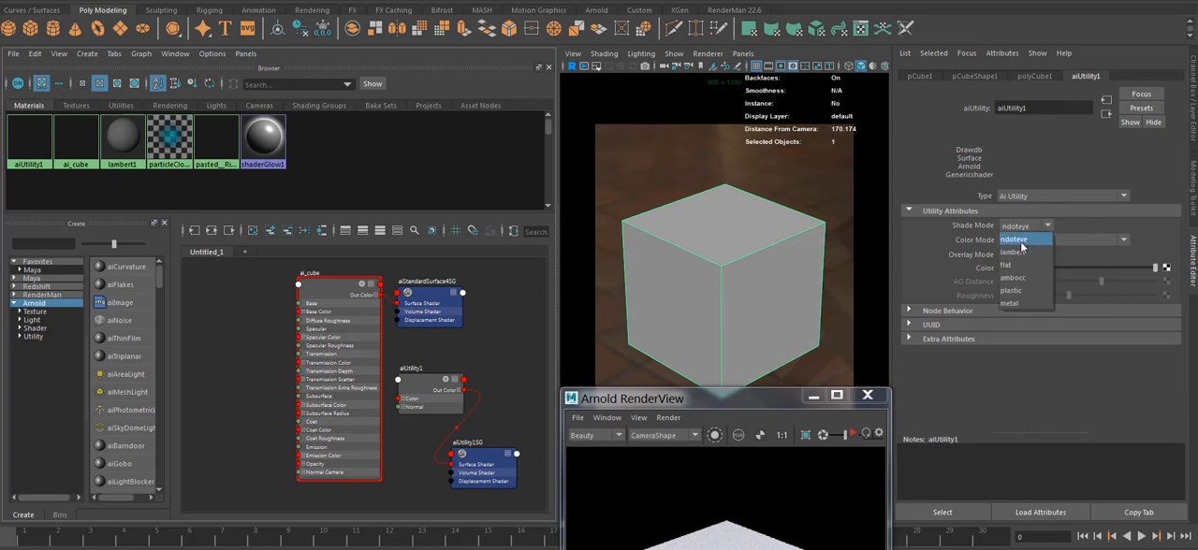
pyautogui.click(1062, 240)
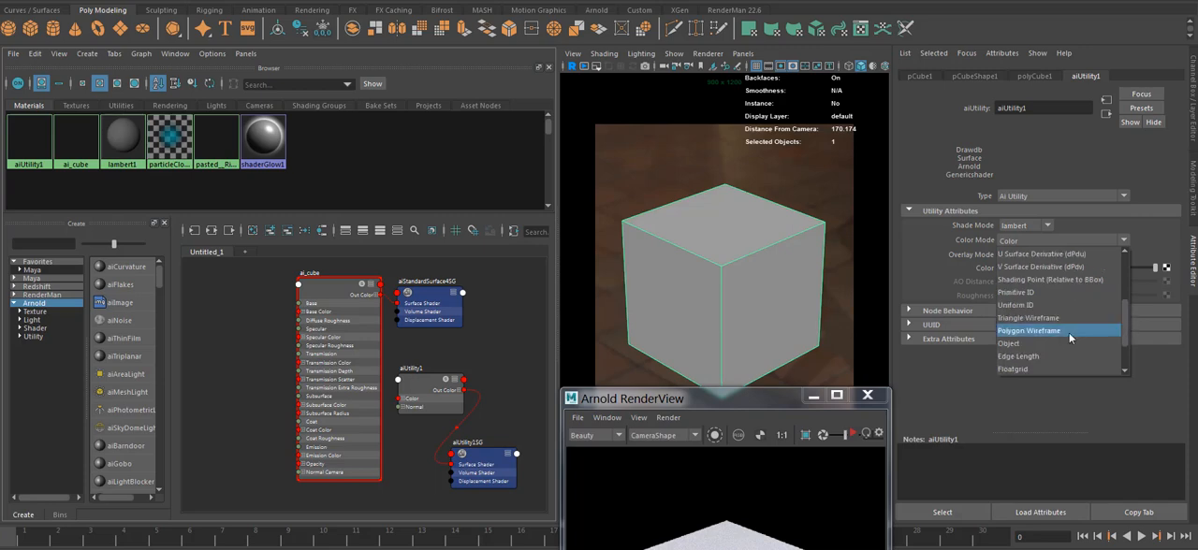
pyautogui.click(1030, 330)
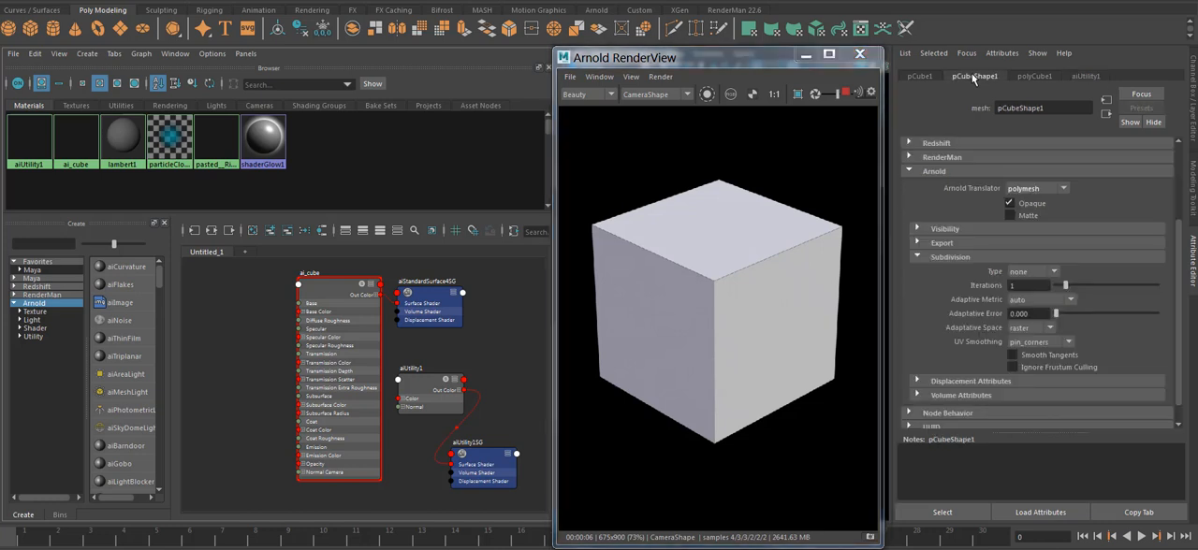
pyautogui.moveTo(858, 207)
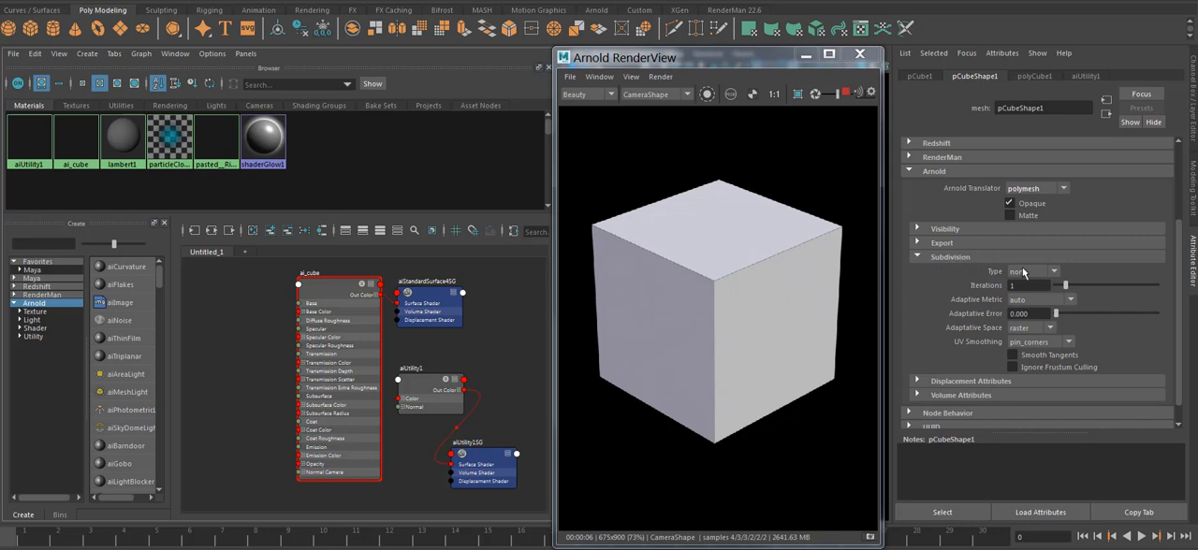
# - Set pCubeShape1's Arnold subdivision Type to linear with 5 iterations
pyautogui.click(1034, 272)
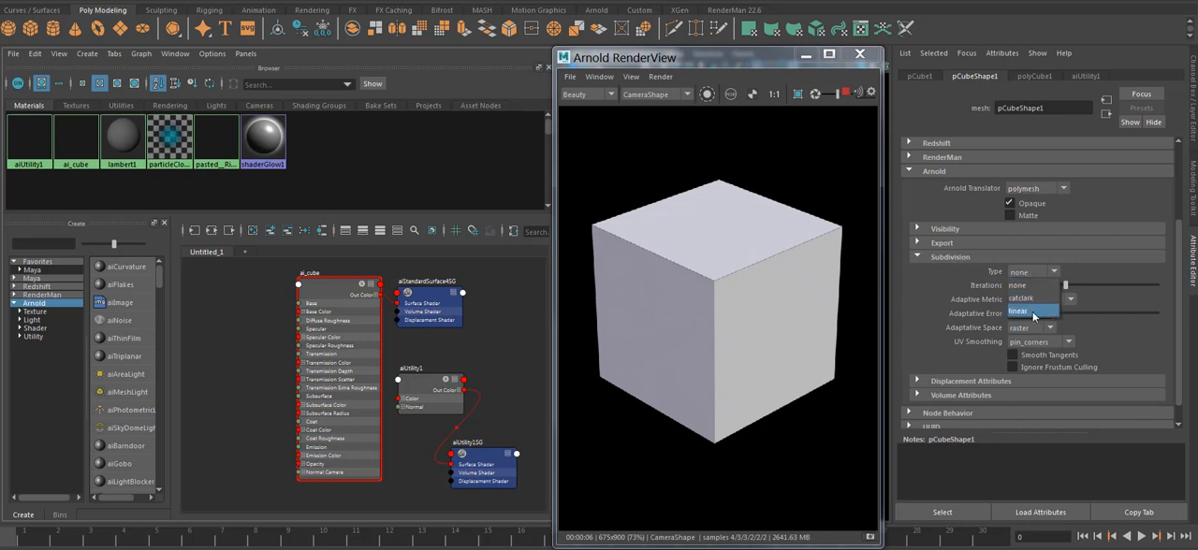
pyautogui.moveTo(1020, 299)
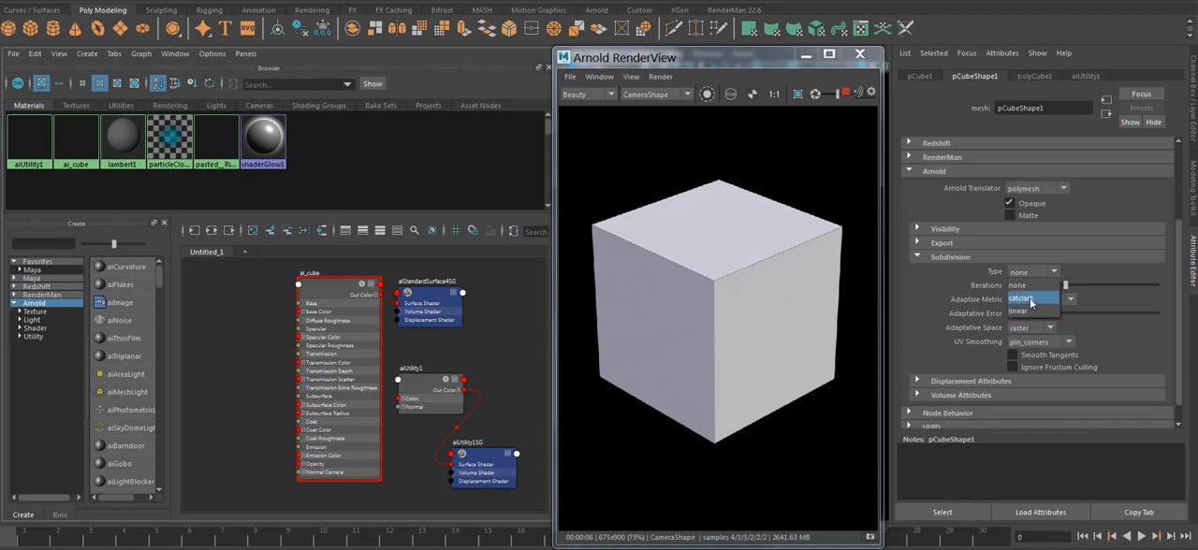
pyautogui.moveTo(599, 295)
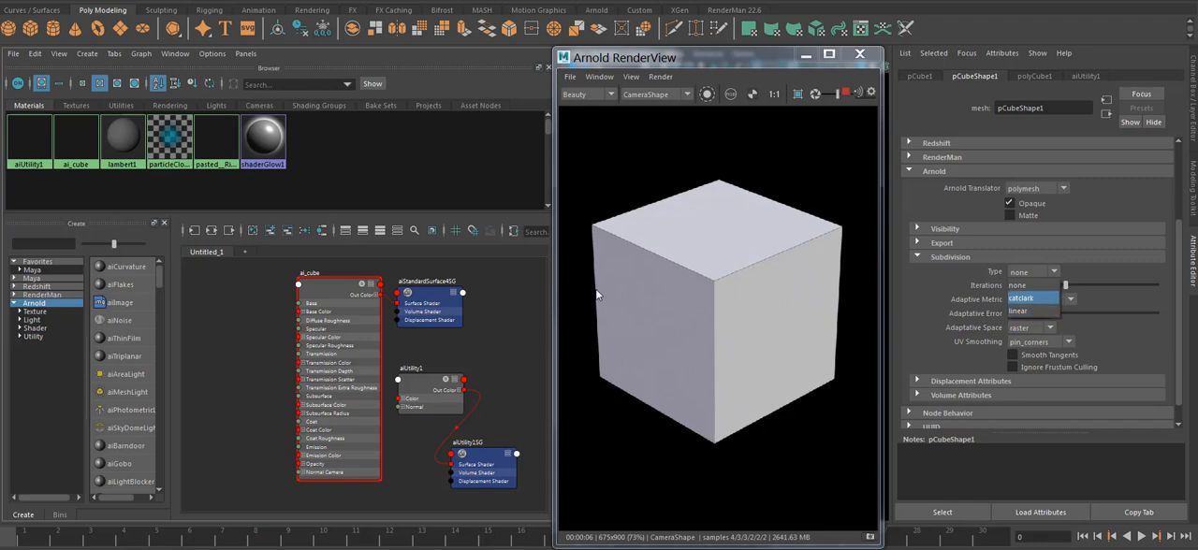
pyautogui.click(1018, 310)
pyautogui.write('5')
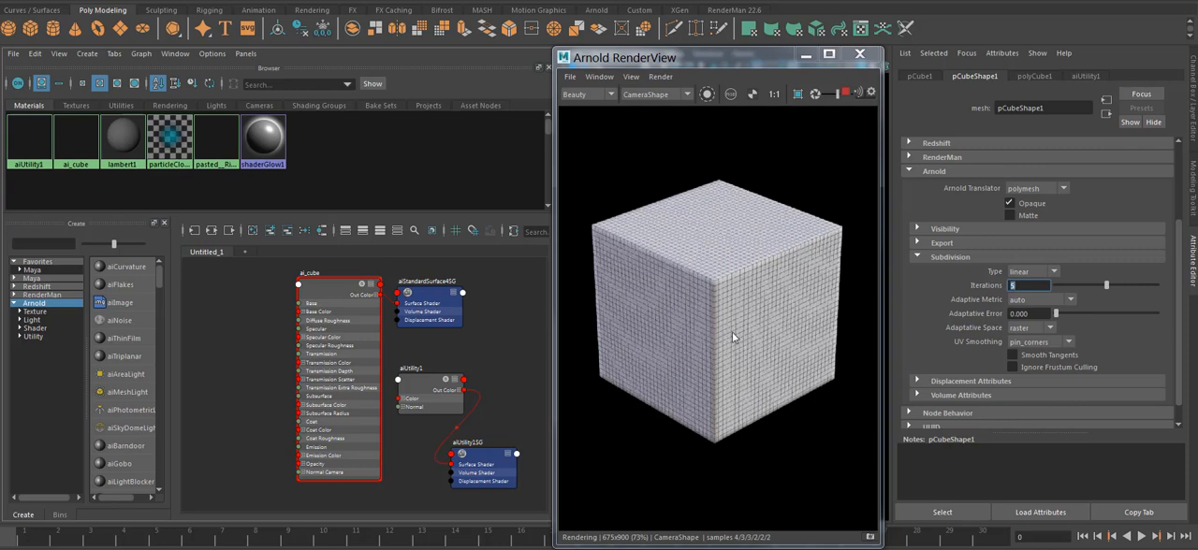
pyautogui.moveTo(624, 57); pyautogui.dragTo(573, 50)
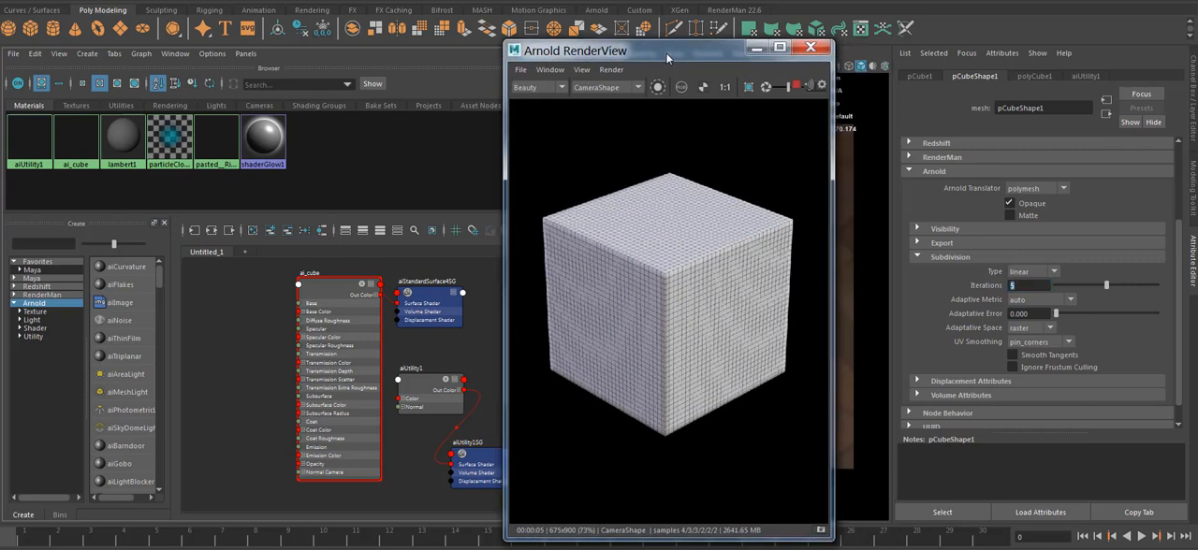
pyautogui.moveTo(666, 50); pyautogui.dragTo(386, 50)
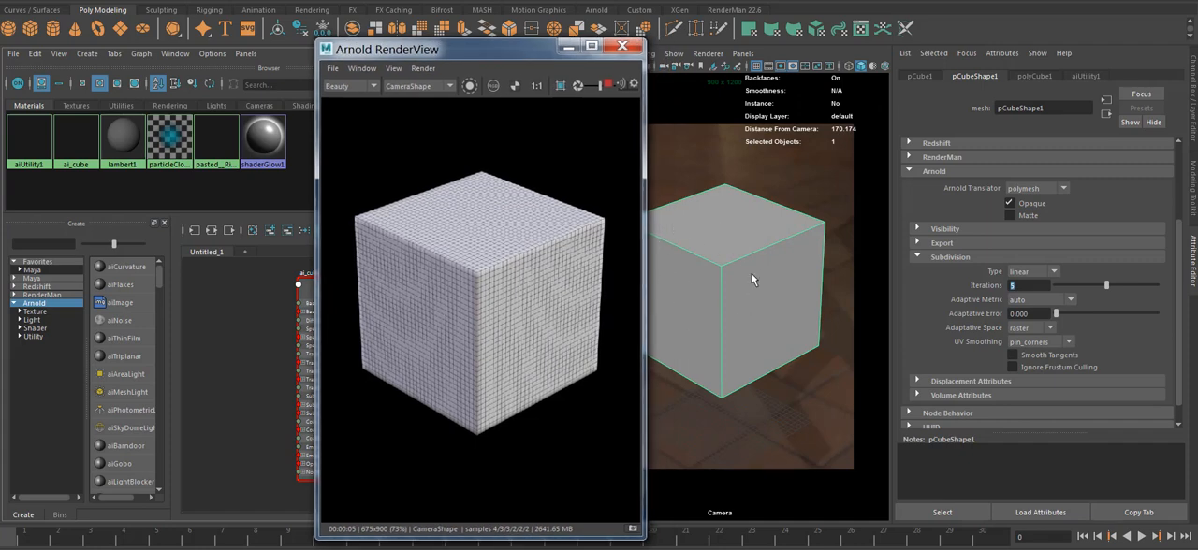
pyautogui.moveTo(733, 257)
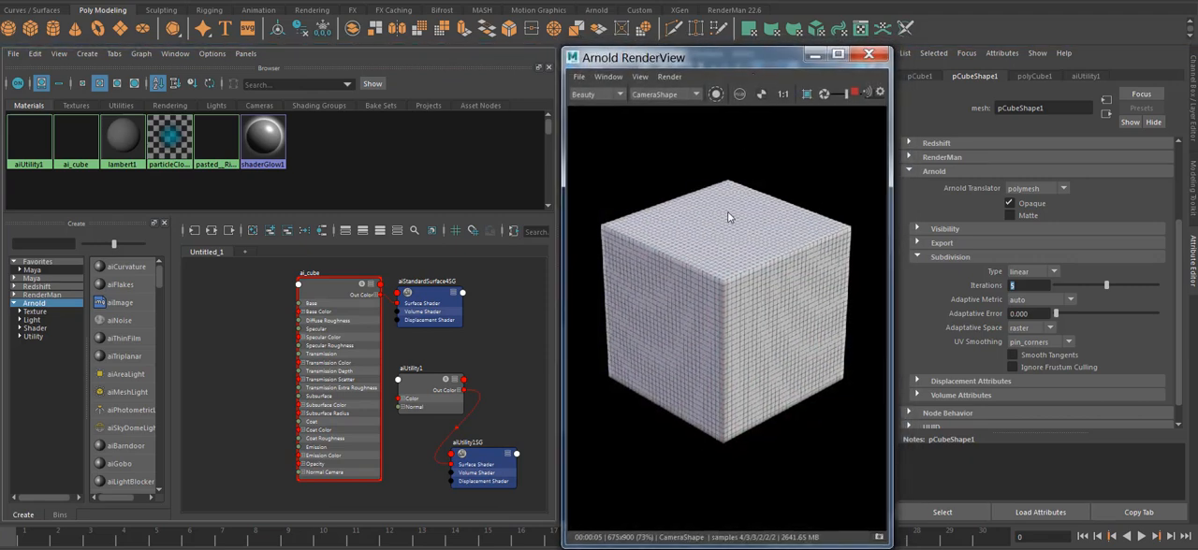
pyautogui.moveTo(838, 345)
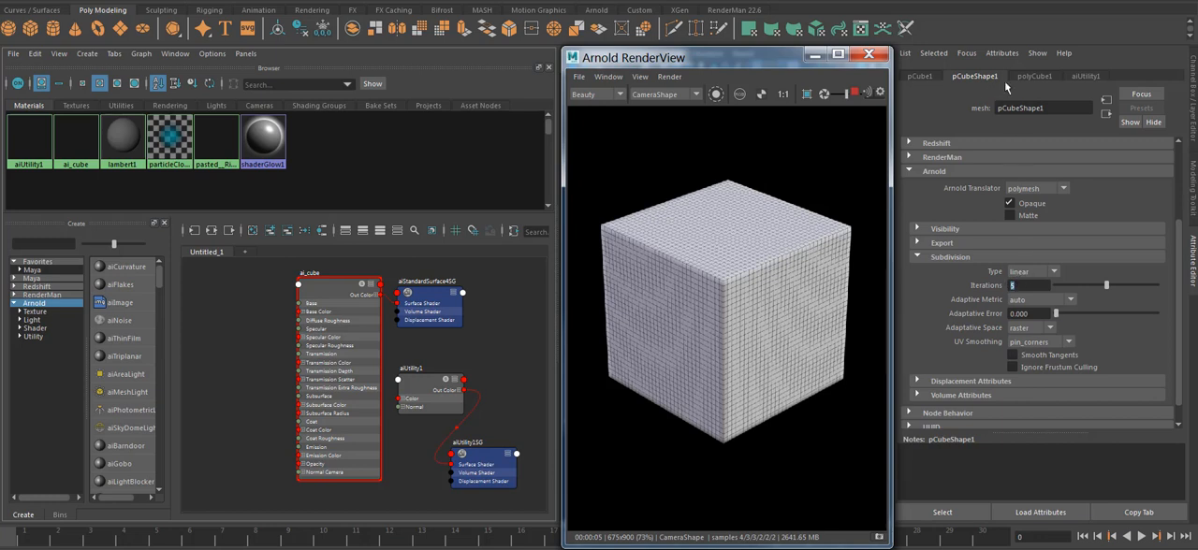
pyautogui.moveTo(996, 309)
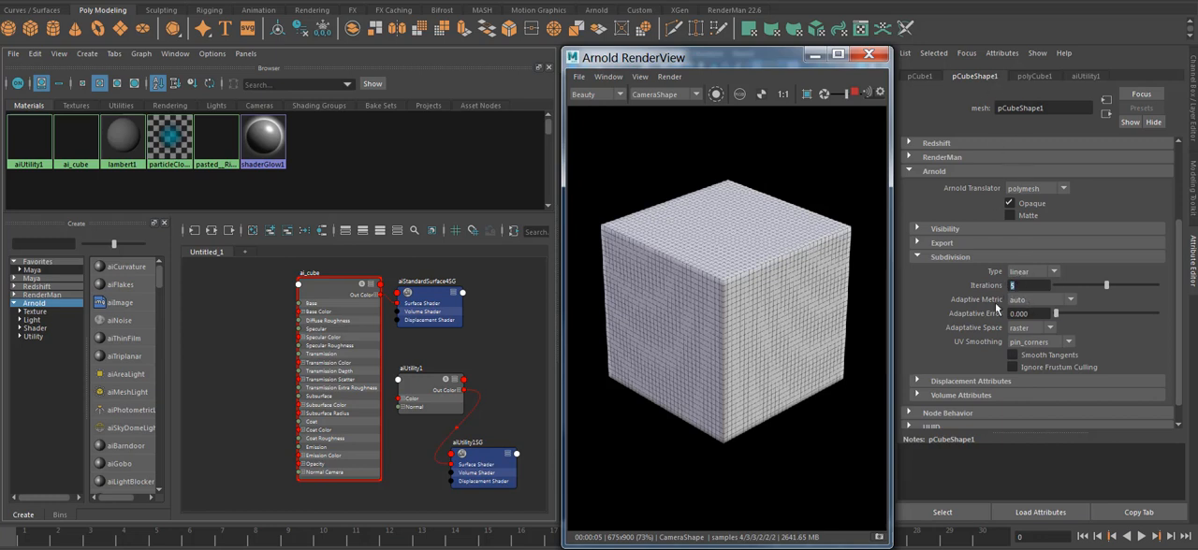
pyautogui.moveTo(961, 277)
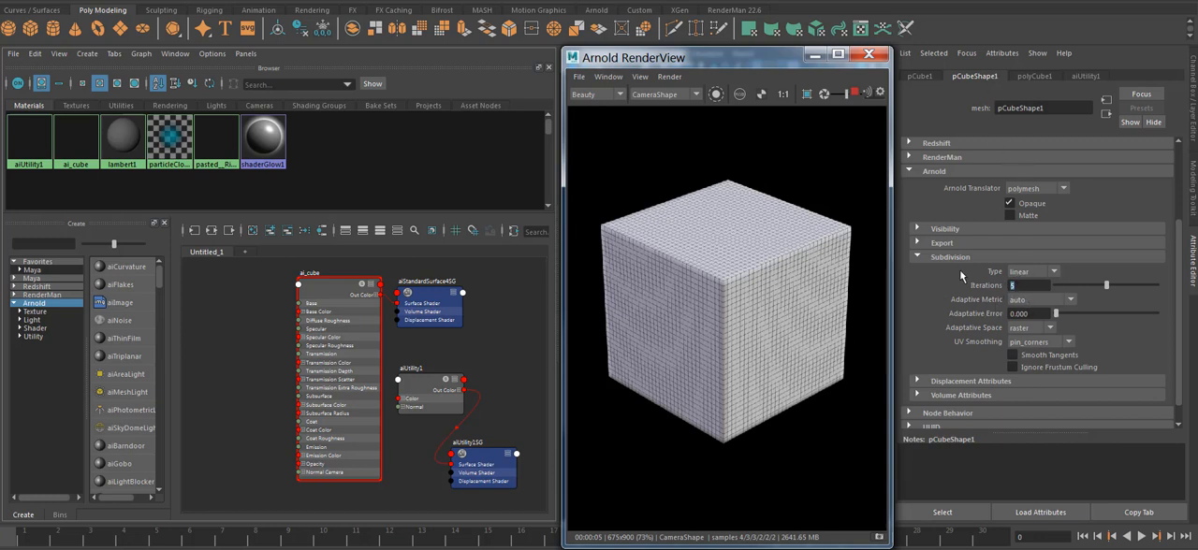
pyautogui.moveTo(671, 311)
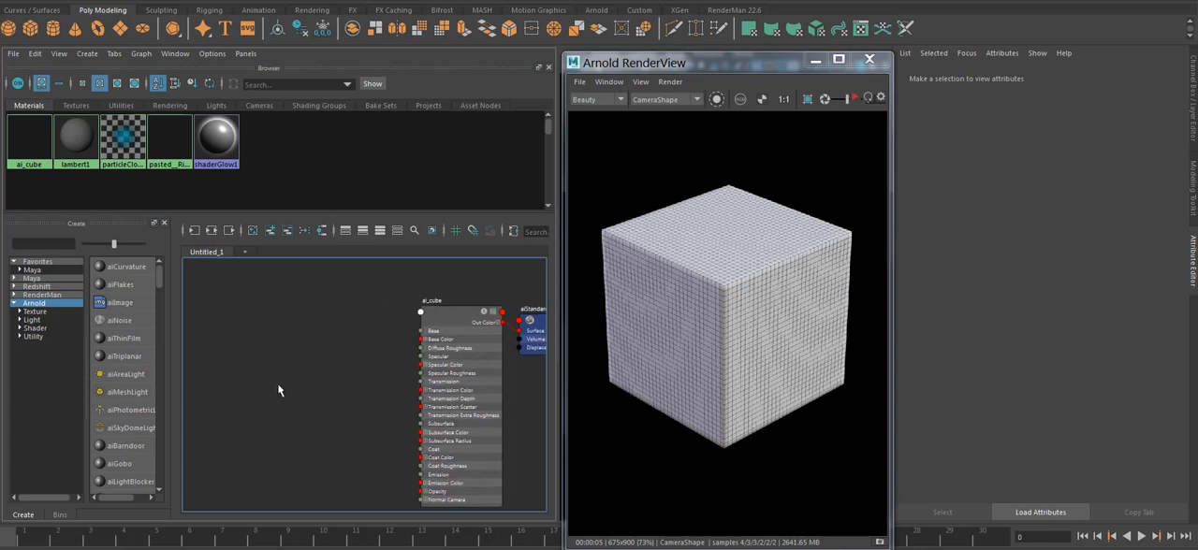
# - Create a file texture node and load Disp_Brick.png as its image
pyautogui.write('file5')
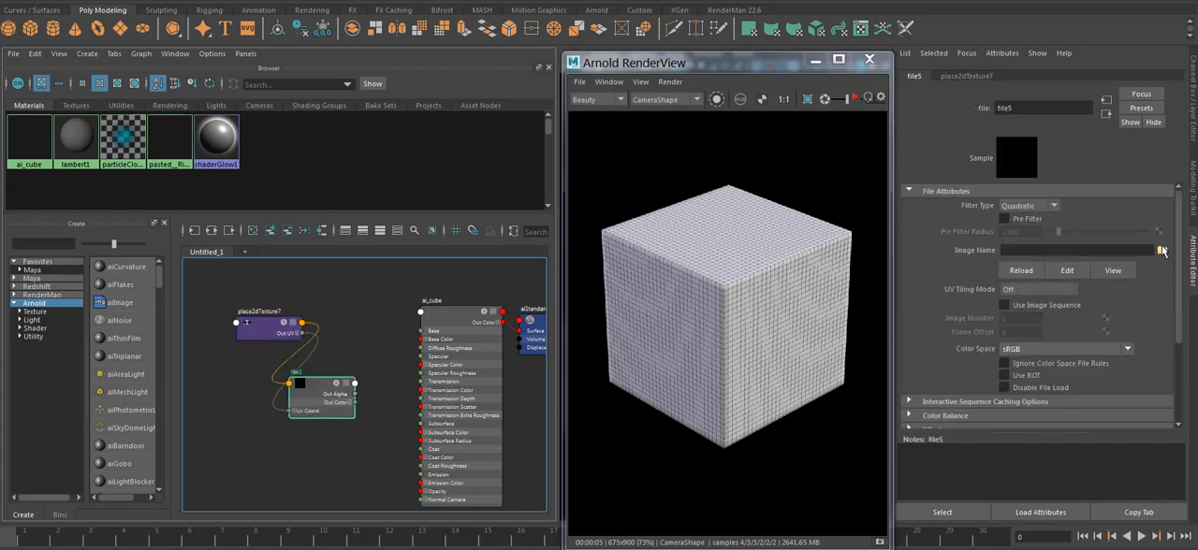
pyautogui.click(1162, 250)
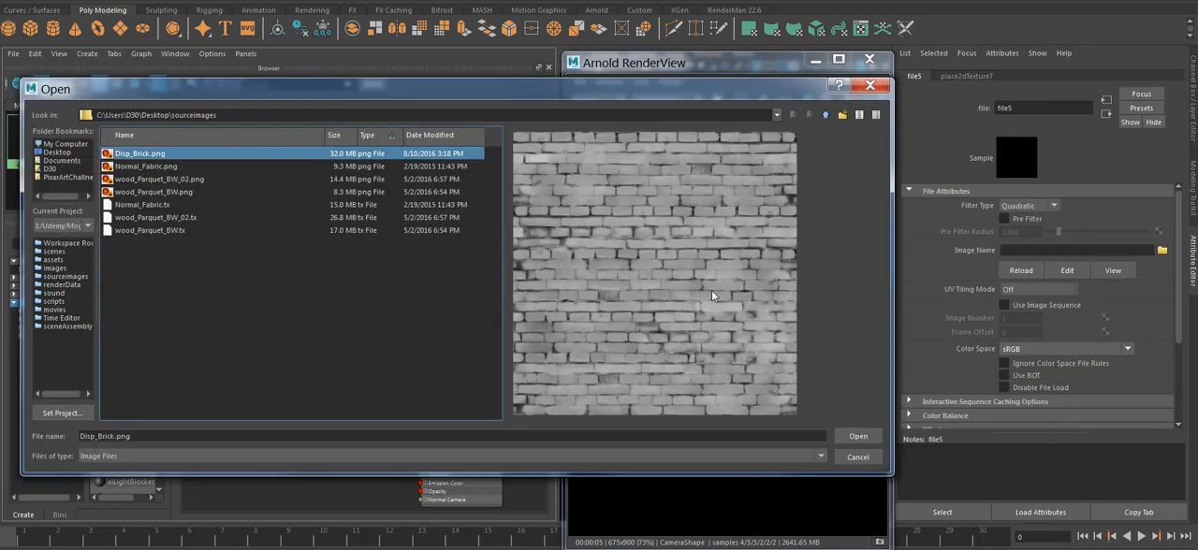
pyautogui.click(856, 435)
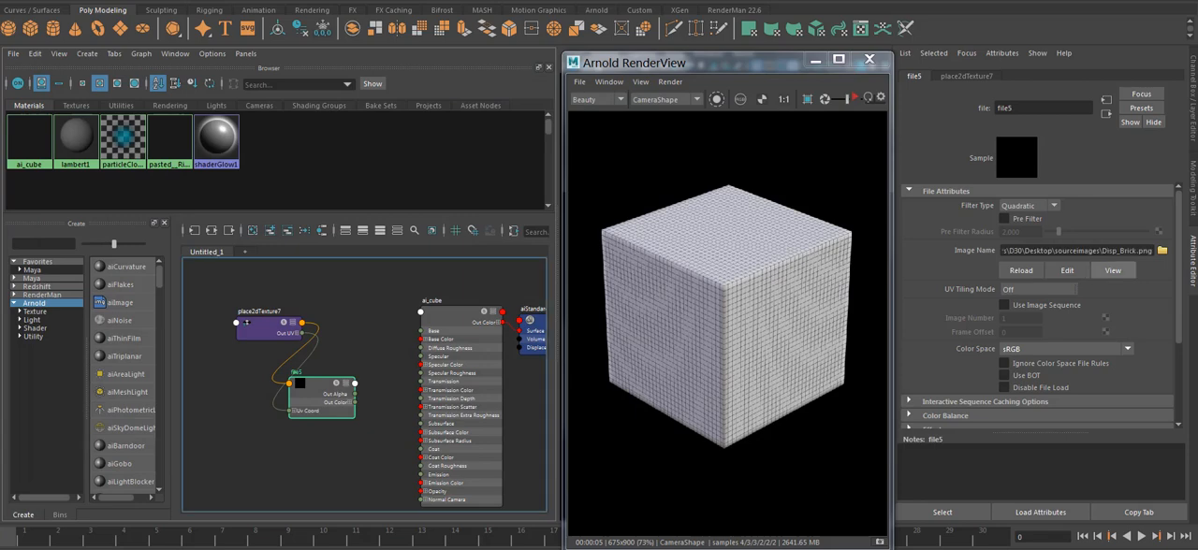
# - Create a displacementShader1 node beside the brick texture in the node graph
pyautogui.click(868, 60)
pyautogui.write('di')
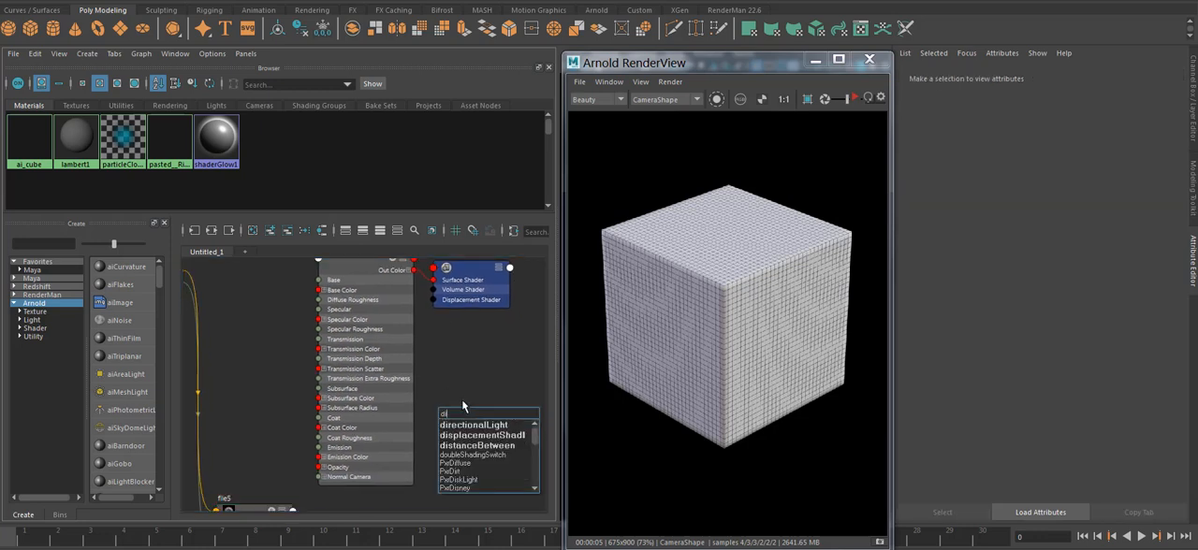
pyautogui.click(483, 435)
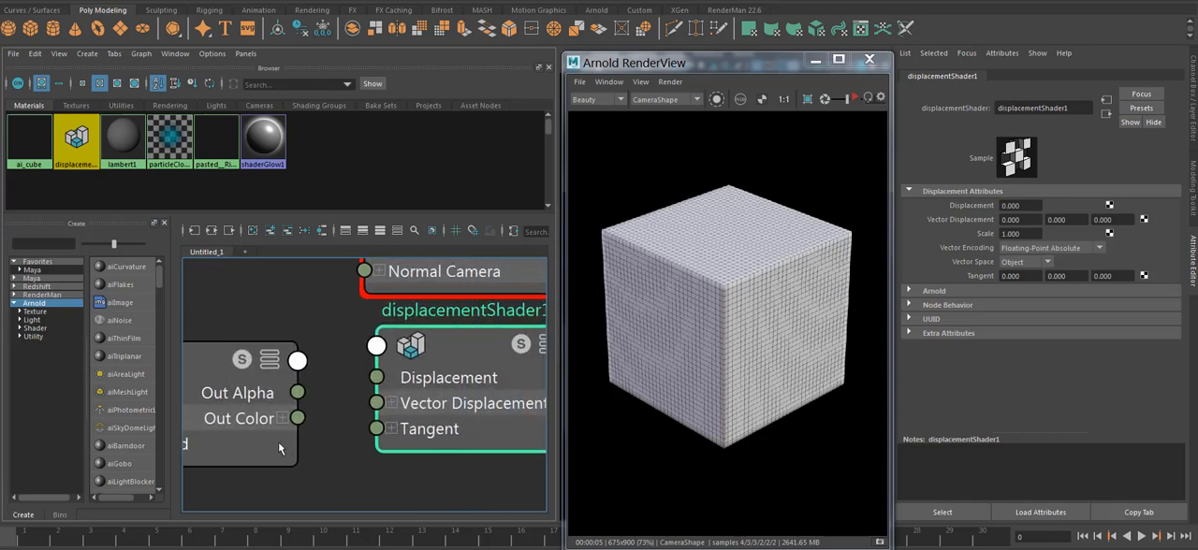
pyautogui.moveTo(410, 501)
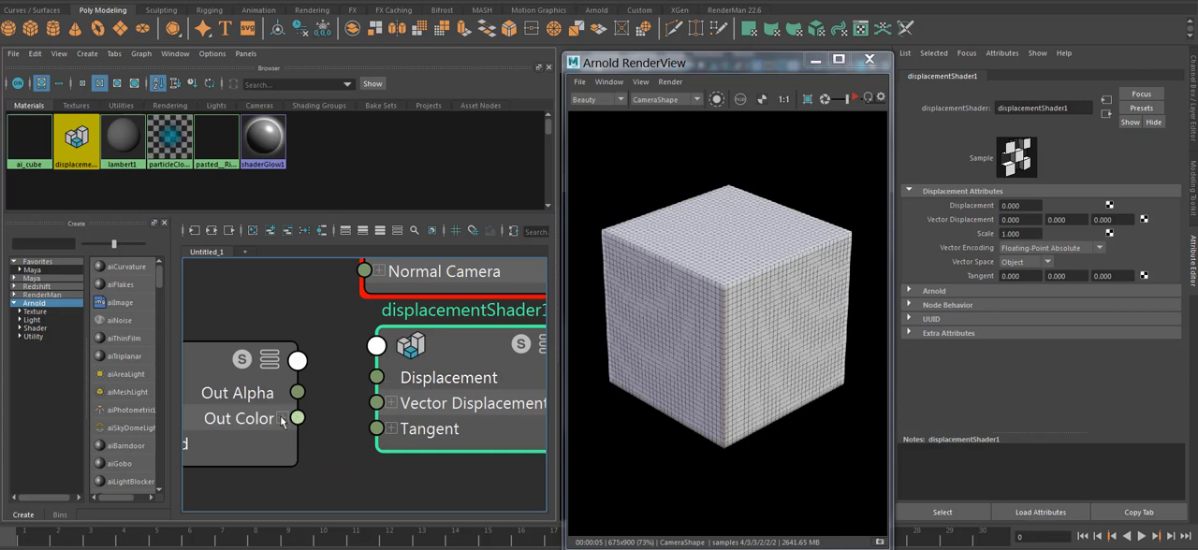
# - Expand the brick file node's Out Color into separate R, G and B channels
pyautogui.click(296, 419)
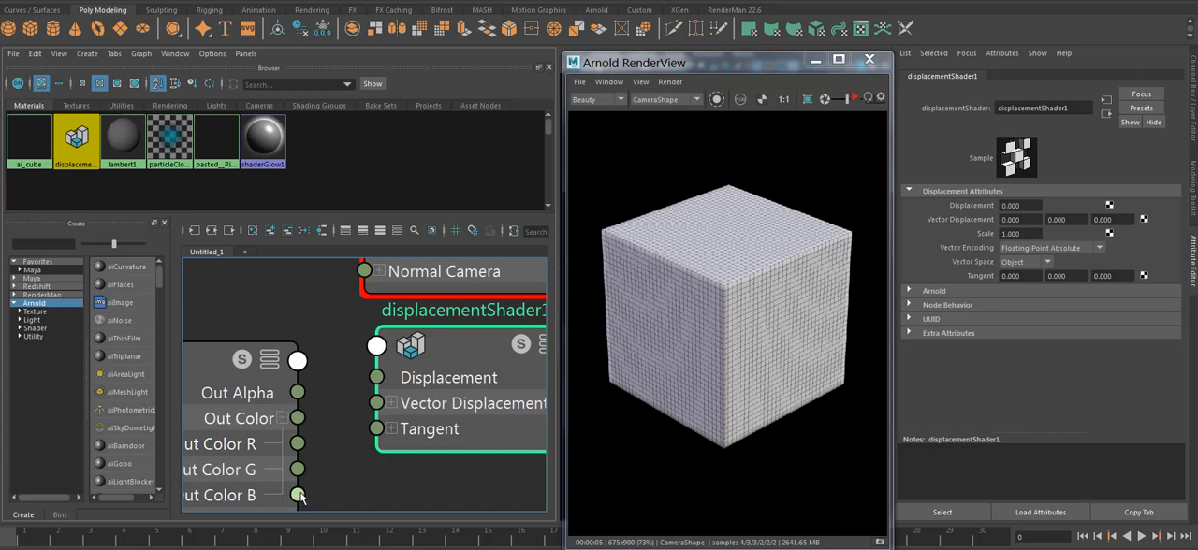
pyautogui.moveTo(297, 419)
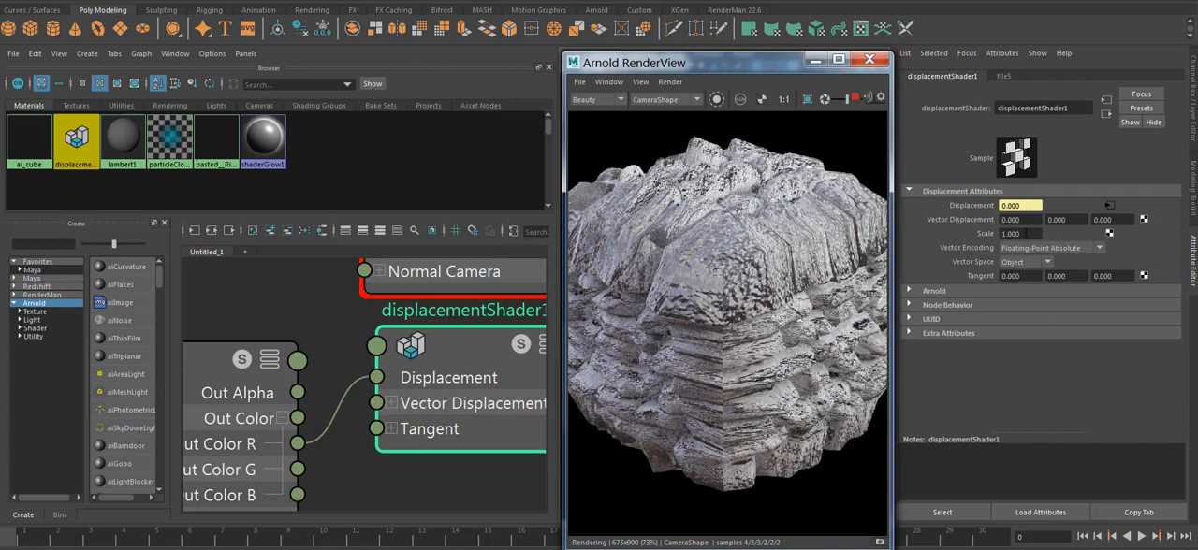
# - Set the displacement shader's Scale to 0.15 and Arnold Bounds Padding to 0.2
pyautogui.click(933, 290)
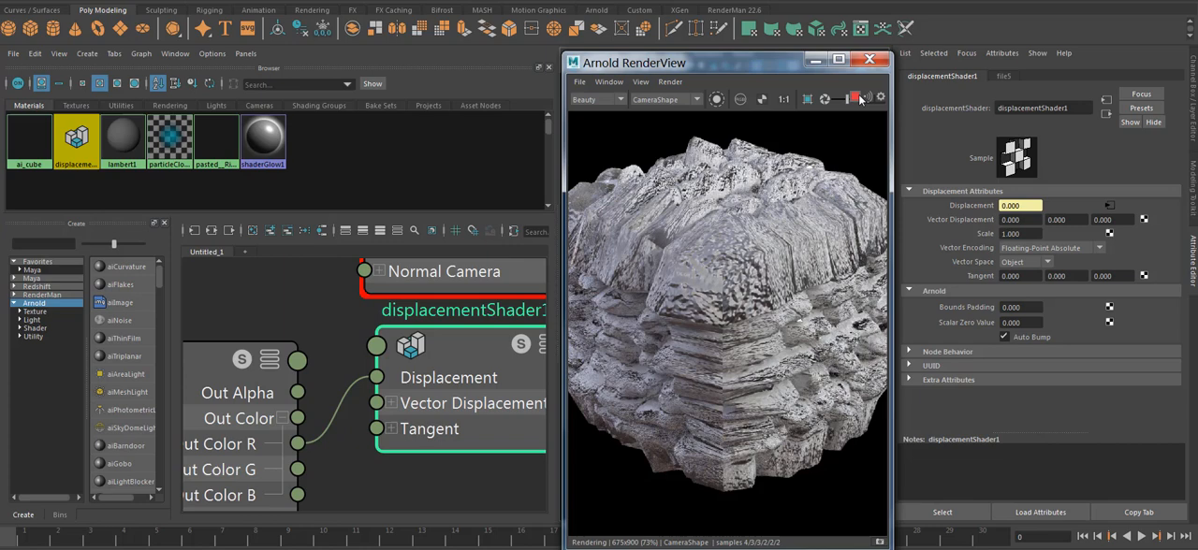
pyautogui.click(858, 99)
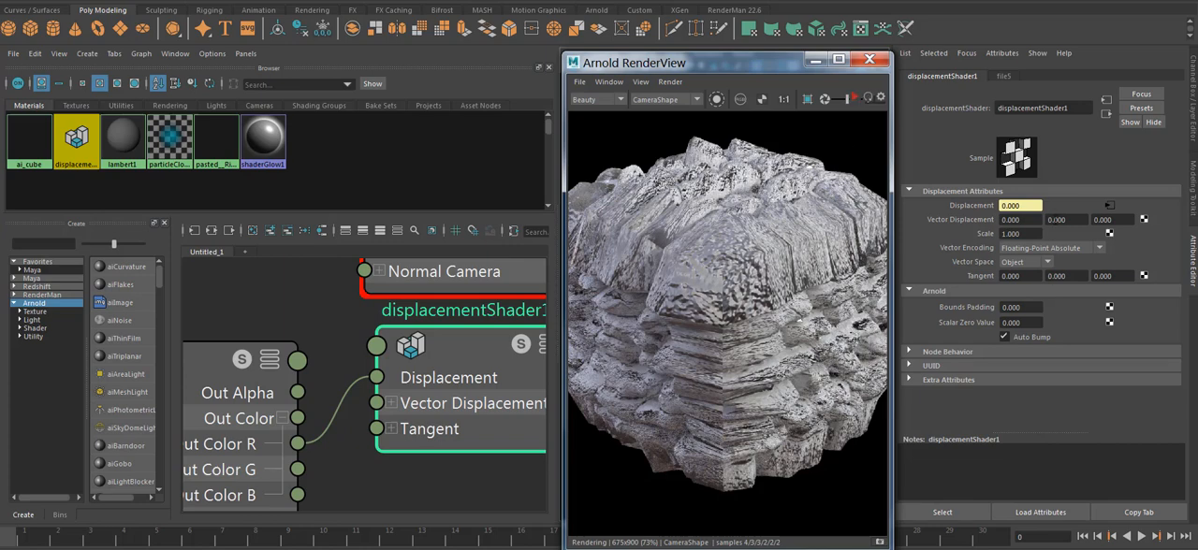
pyautogui.tripleClick(1020, 233)
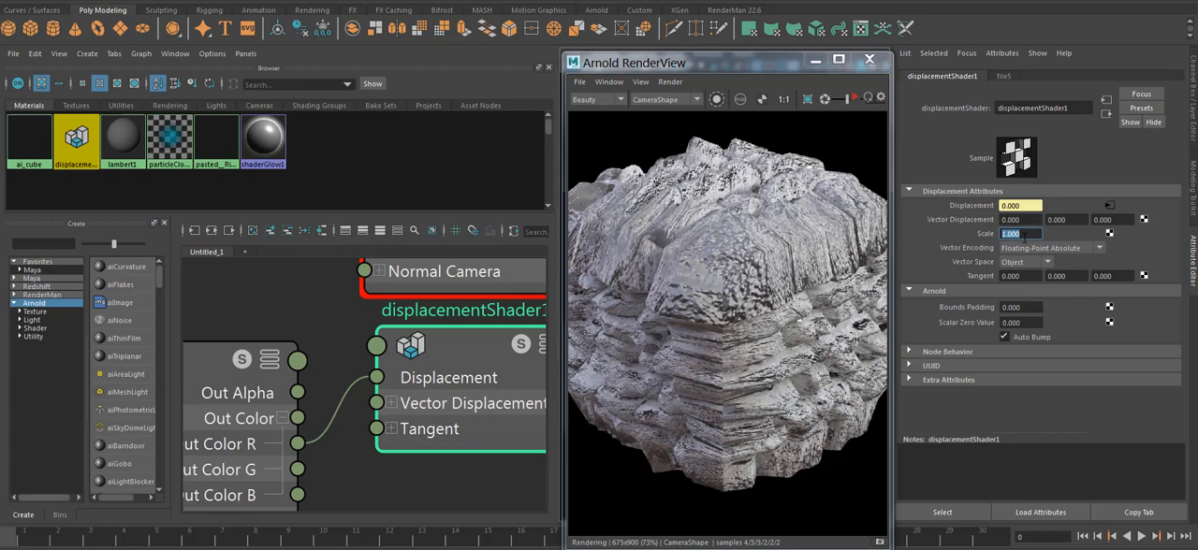
pyautogui.write('1.5')
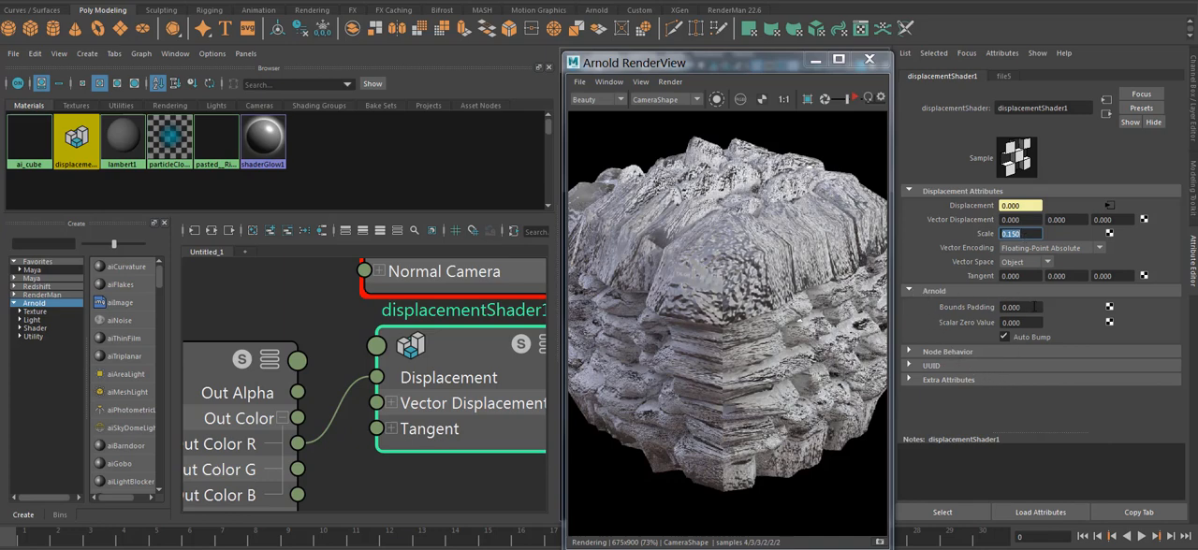
pyautogui.click(1020, 307)
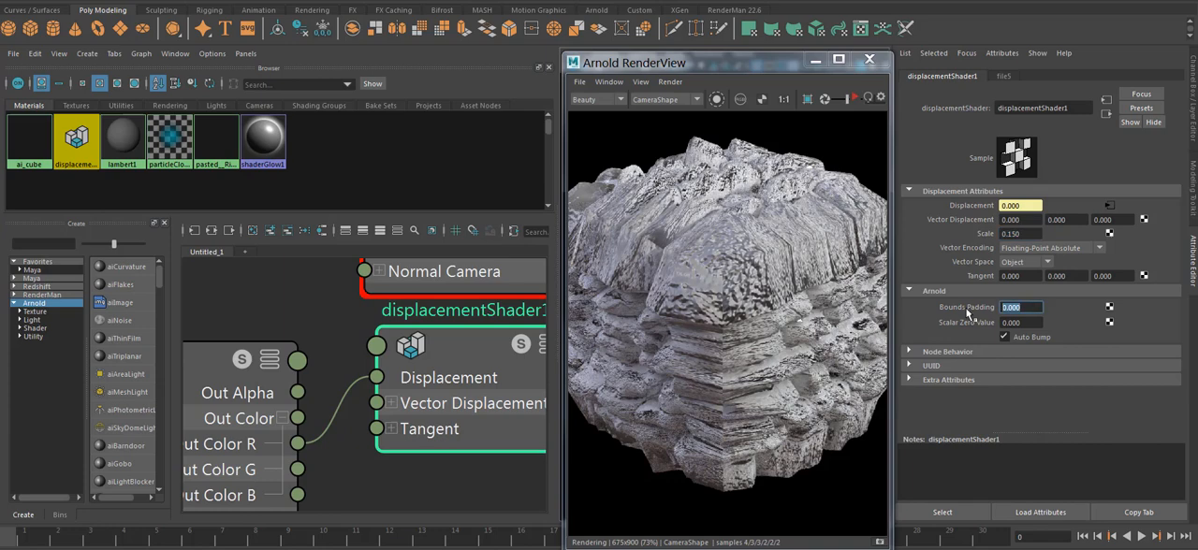
pyautogui.moveTo(865, 160)
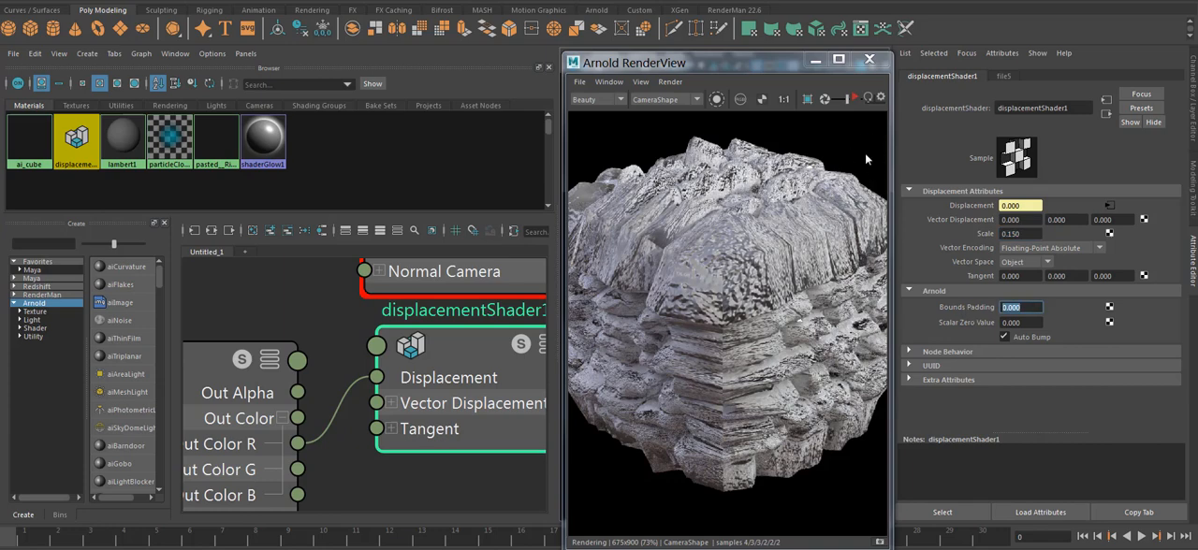
pyautogui.moveTo(695, 201)
pyautogui.write('0.200')
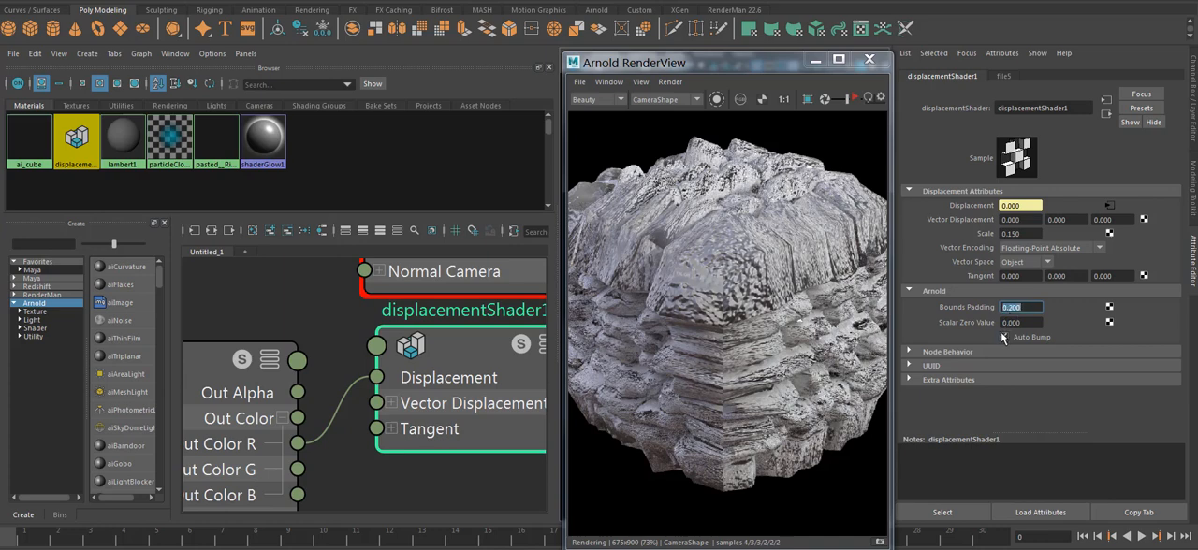
pyautogui.click(1004, 337)
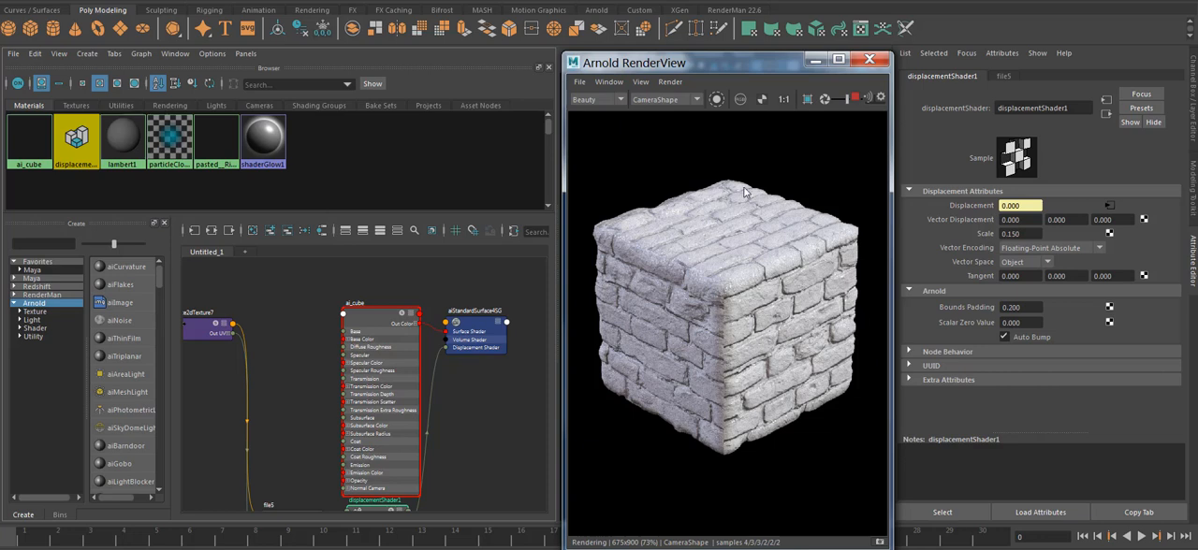
pyautogui.moveTo(849, 351)
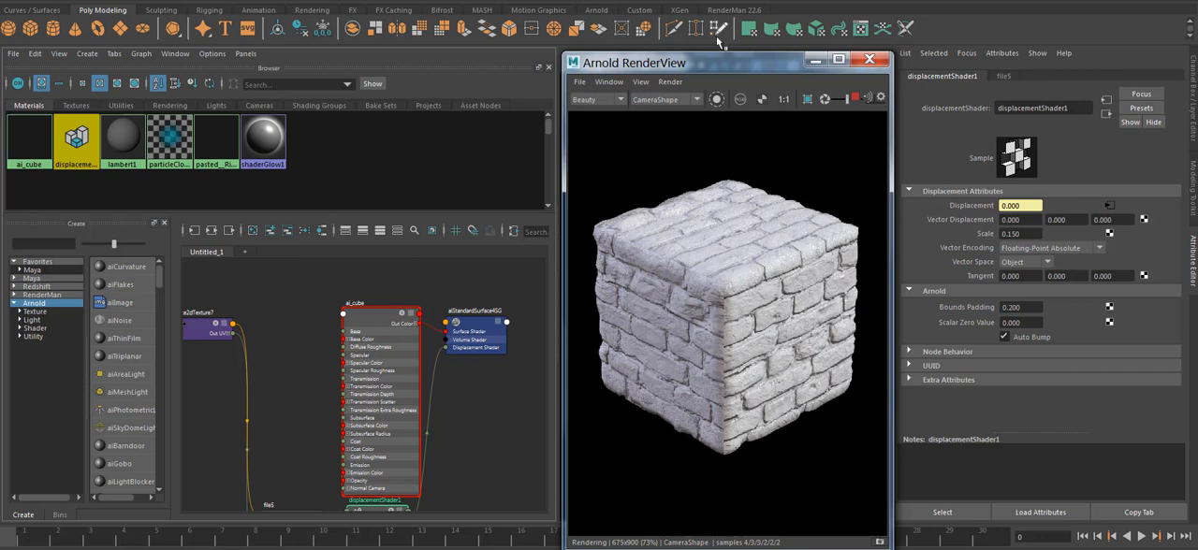
pyautogui.moveTo(720, 171)
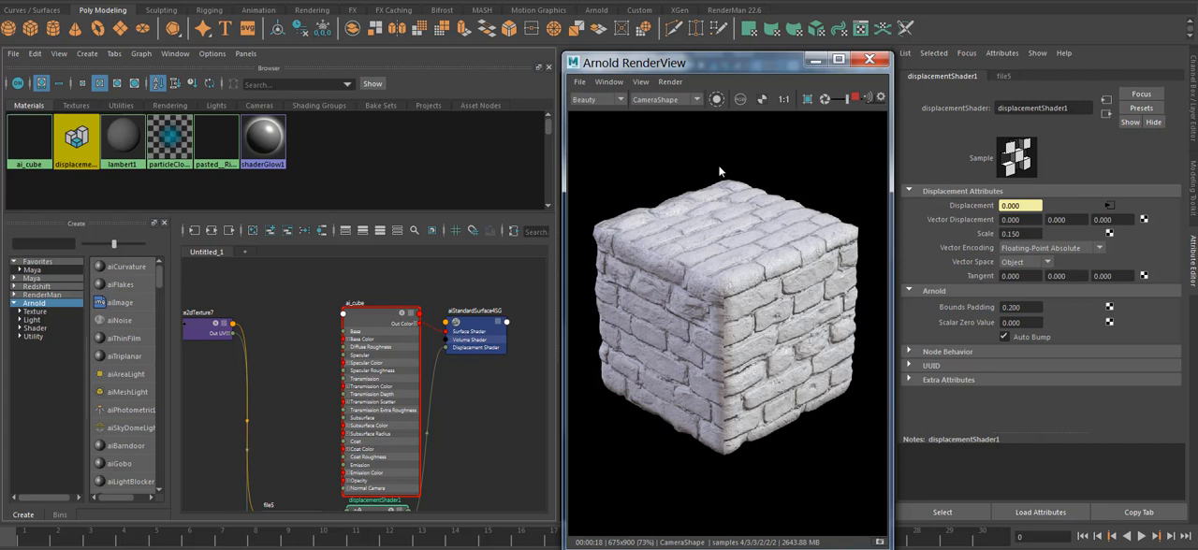
pyautogui.moveTo(739, 204)
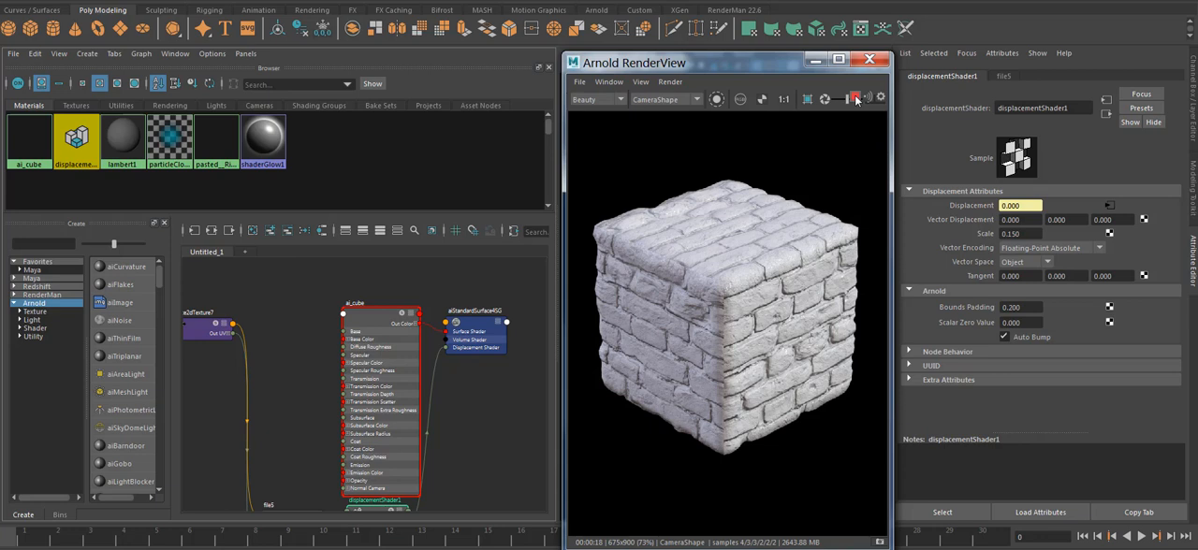
# - Let Arnold RenderView finish rendering the cube with crisp raised bricks
pyautogui.click(853, 98)
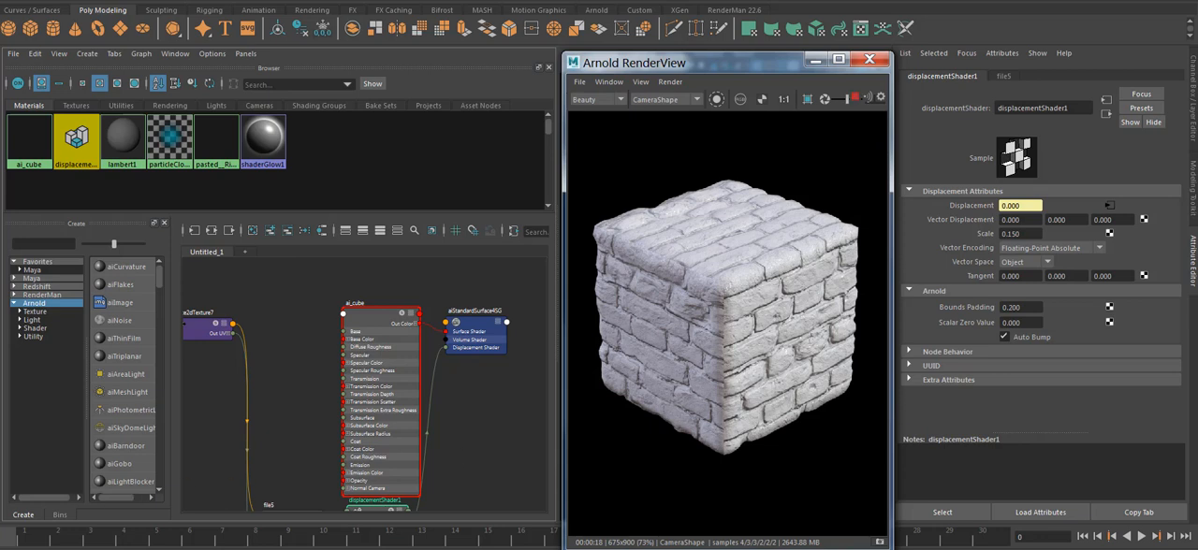